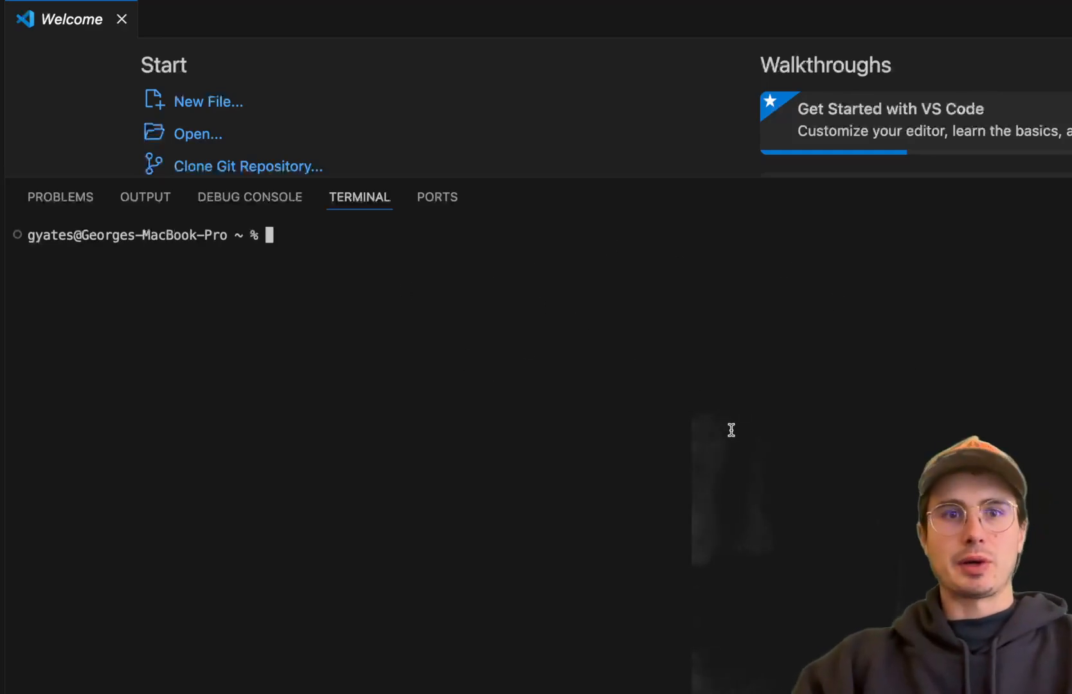
# - Create azurepowerbirefresh in Desktop/DataGuyRepos and run astro dev init inside it
pyautogui.write('cd')
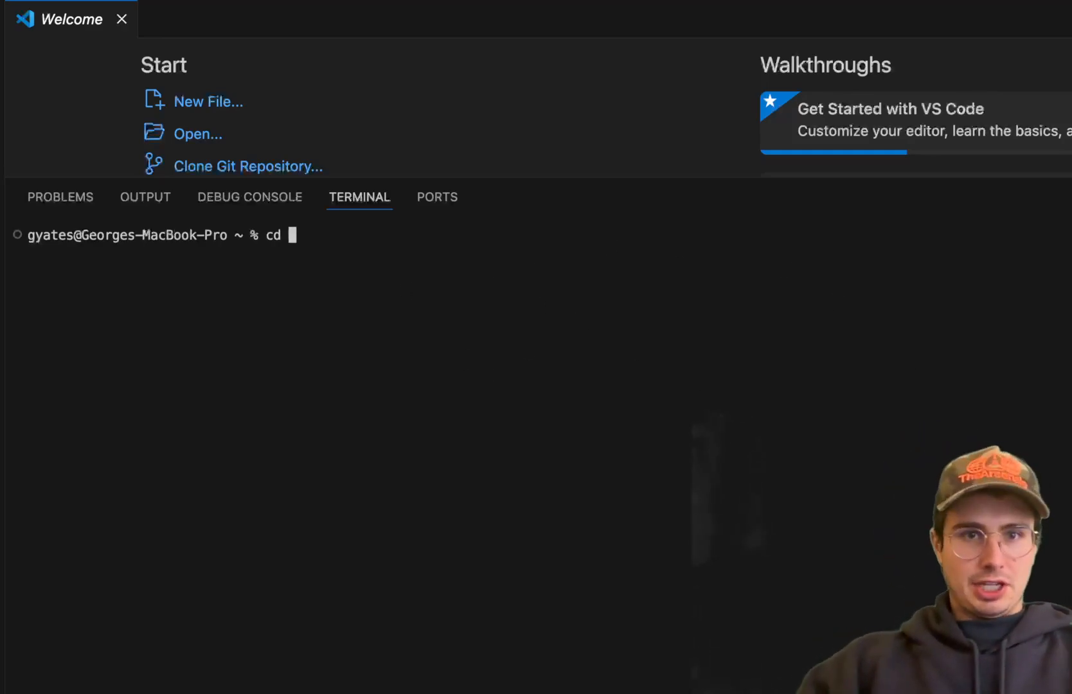
pyautogui.write('Desktop/DataGuyRepos/')
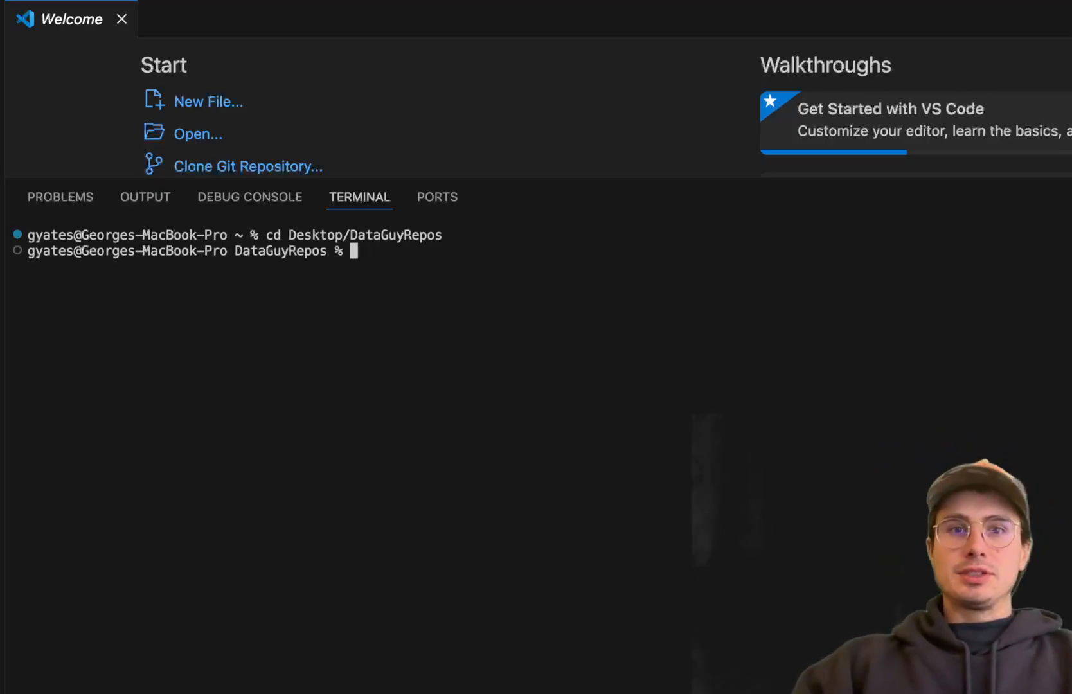
pyautogui.write('mkdir')
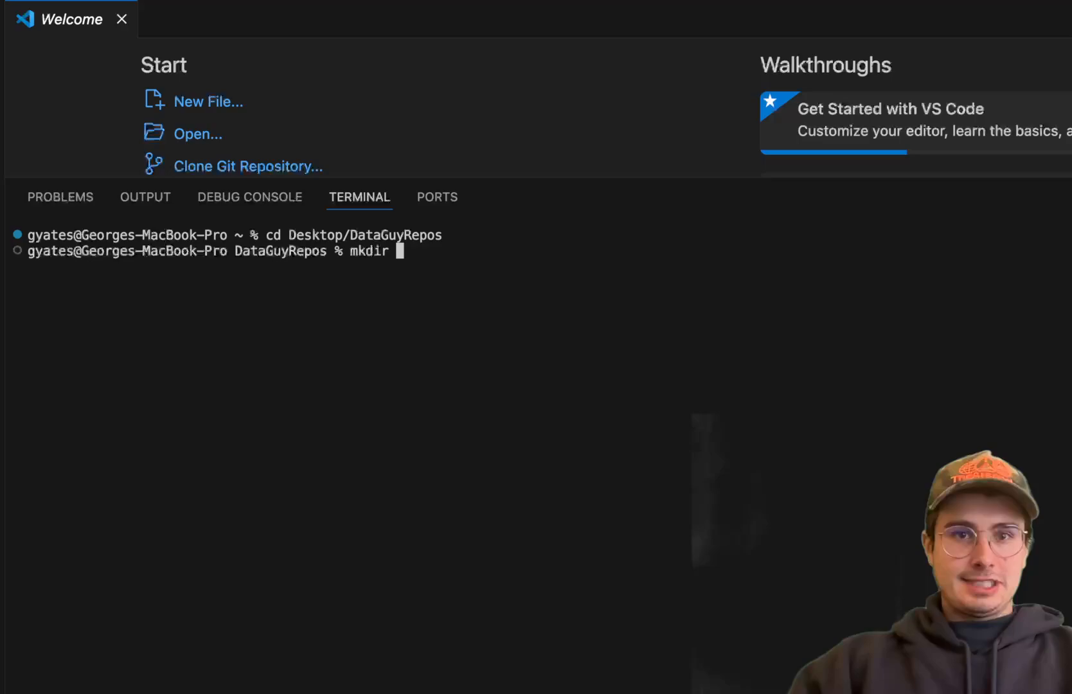
pyautogui.write('azure')
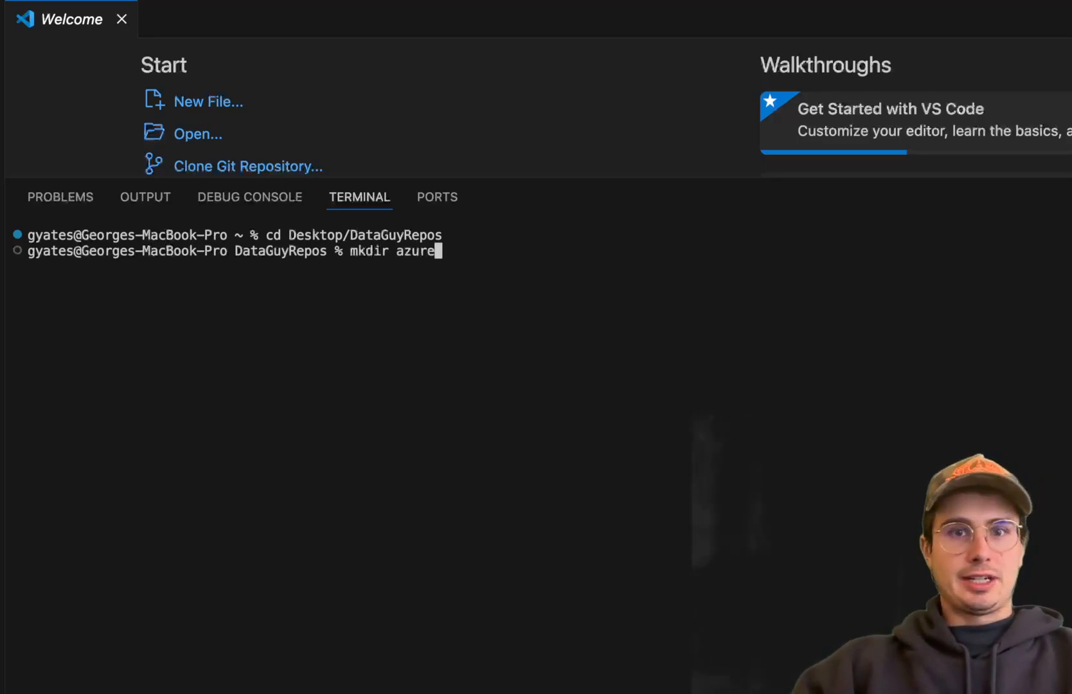
pyautogui.write('powerbi')
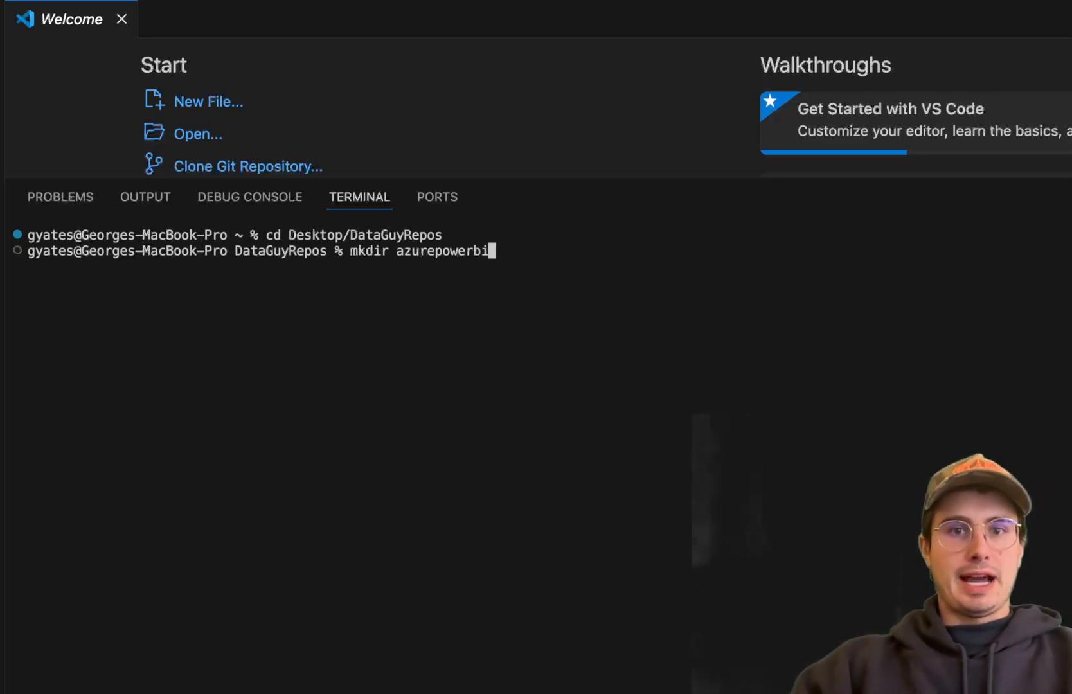
pyautogui.write('refresh')
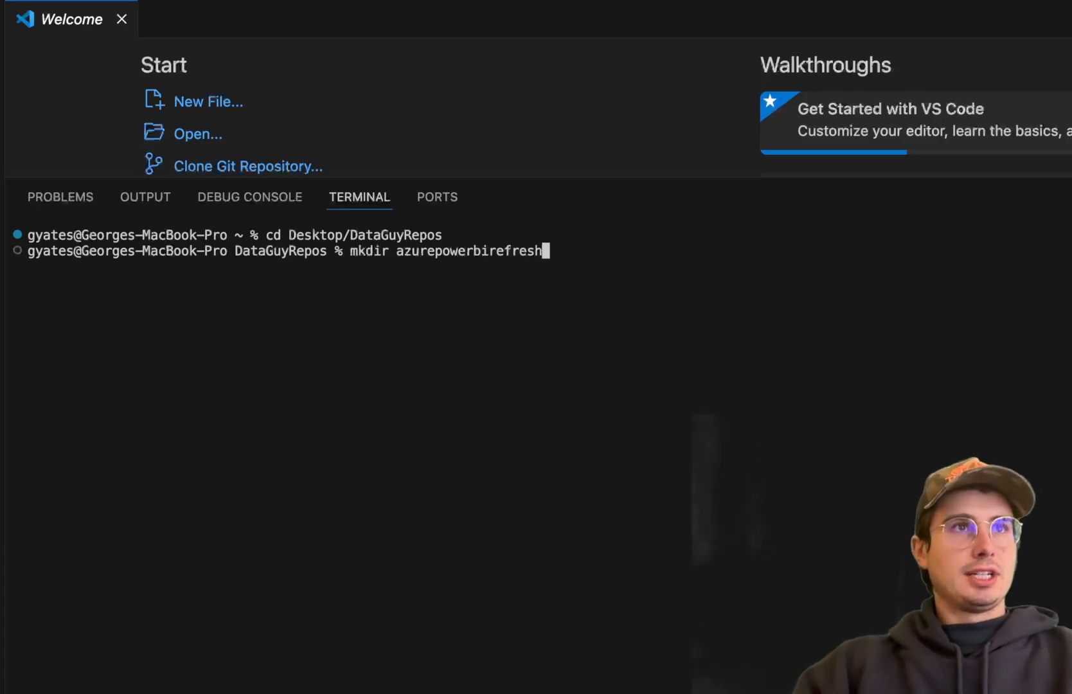
pyautogui.write('cd azurepowerbirefresh/')
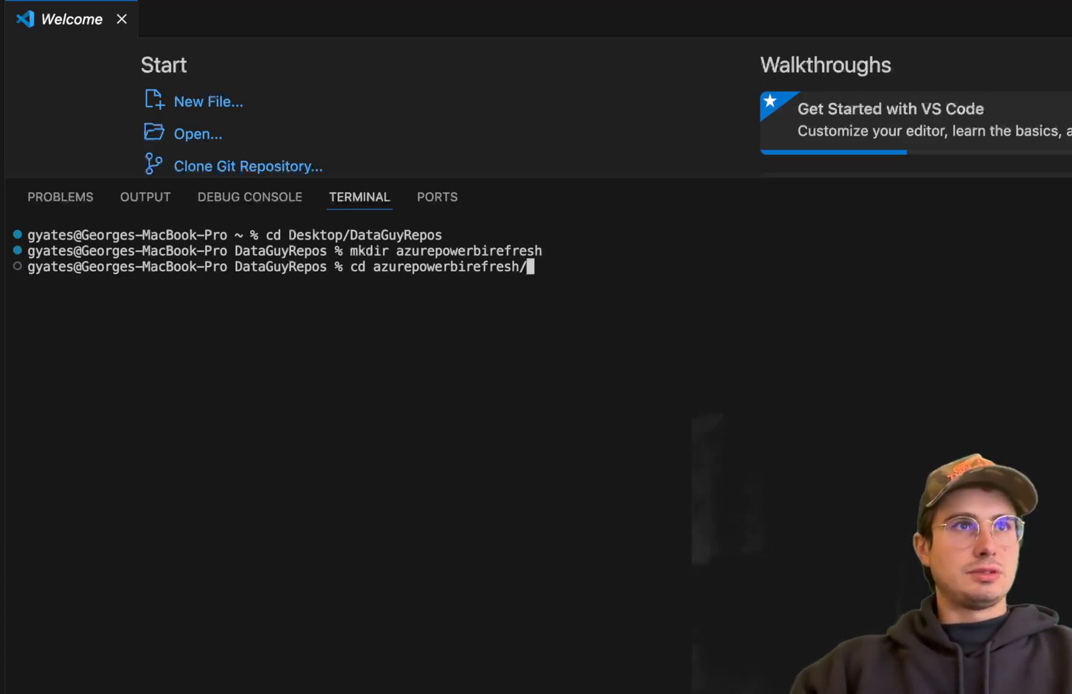
pyautogui.write('astro dev init')
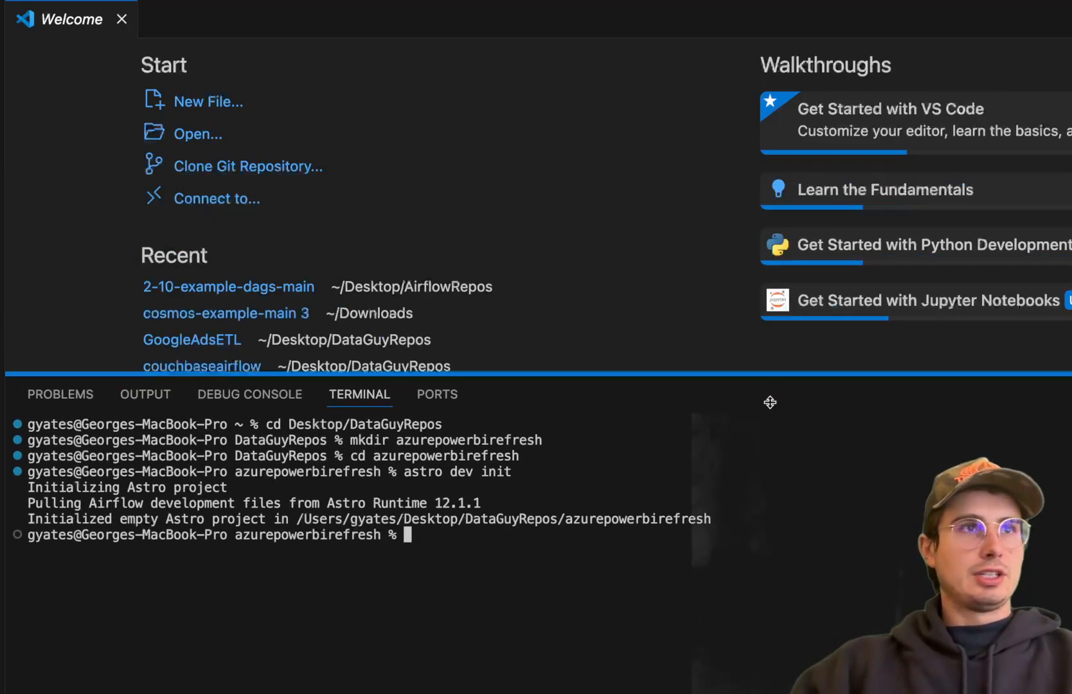
# - Open the azurepowerbirefresh folder from Desktop > DataGuyRepos as the workspace
pyautogui.click(198, 133)
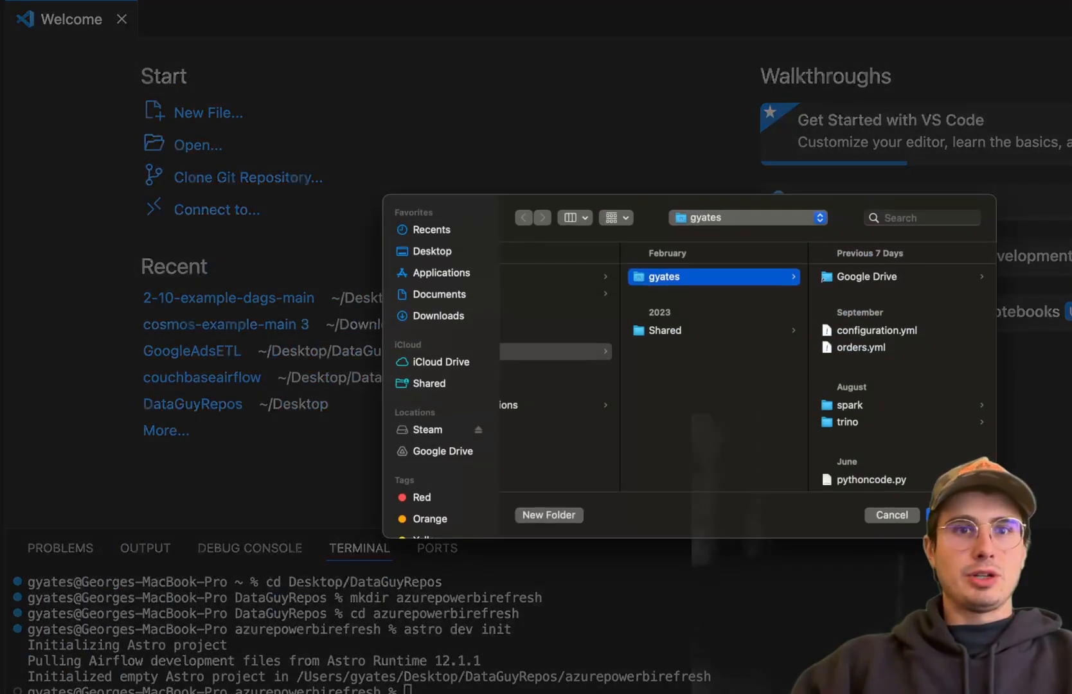
pyautogui.click(431, 251)
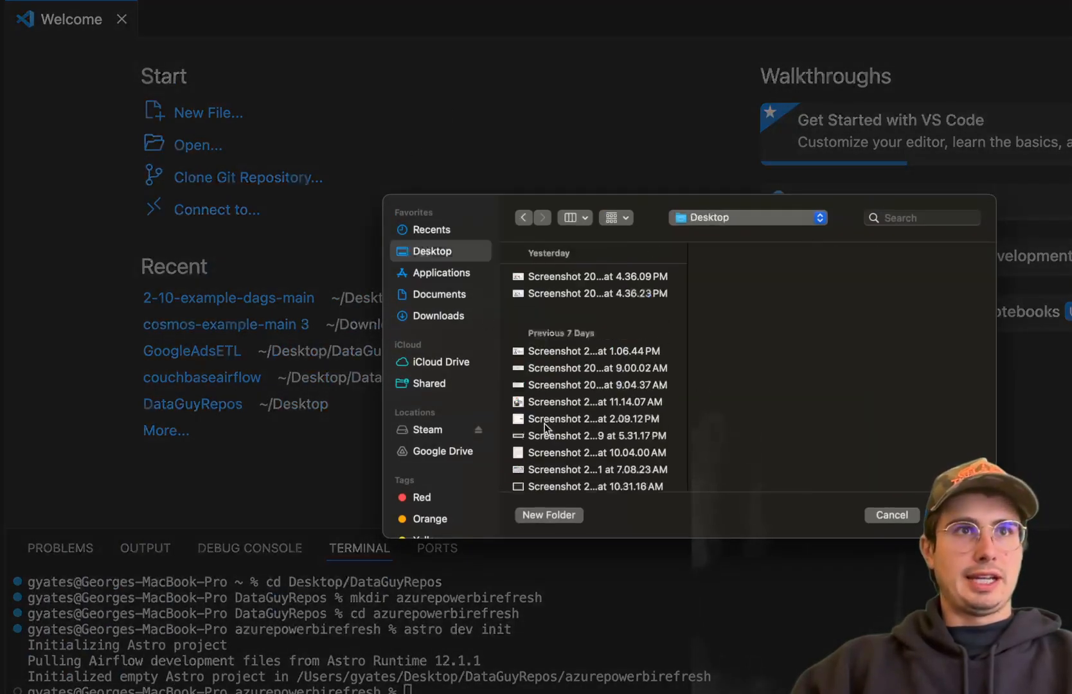
pyautogui.scroll(-3)
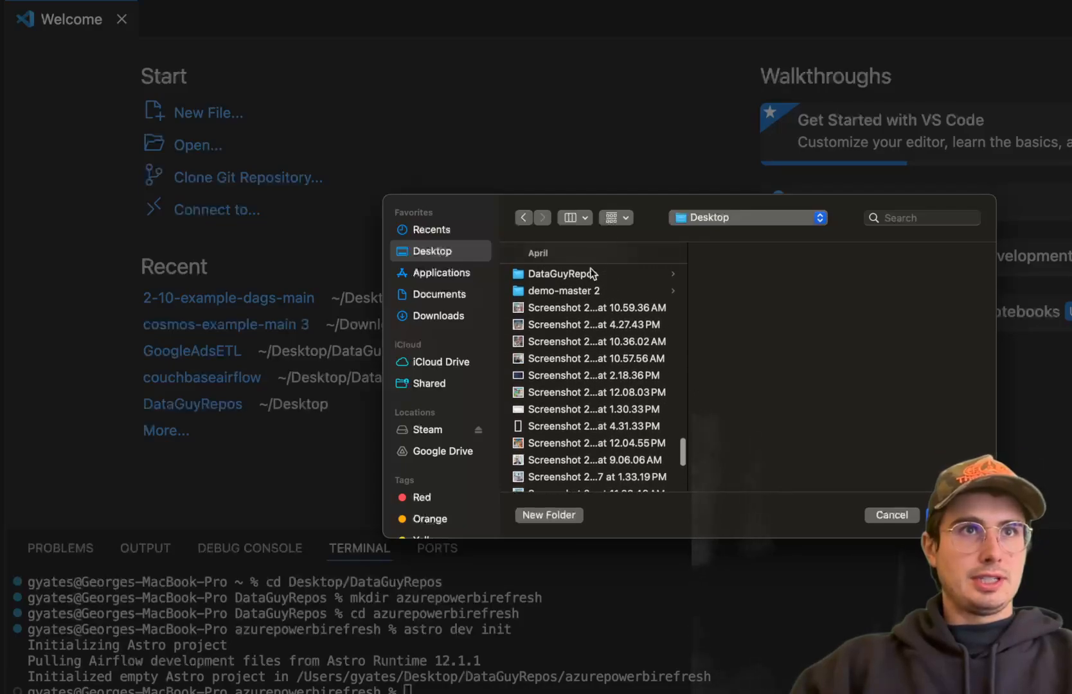
pyautogui.click(562, 274)
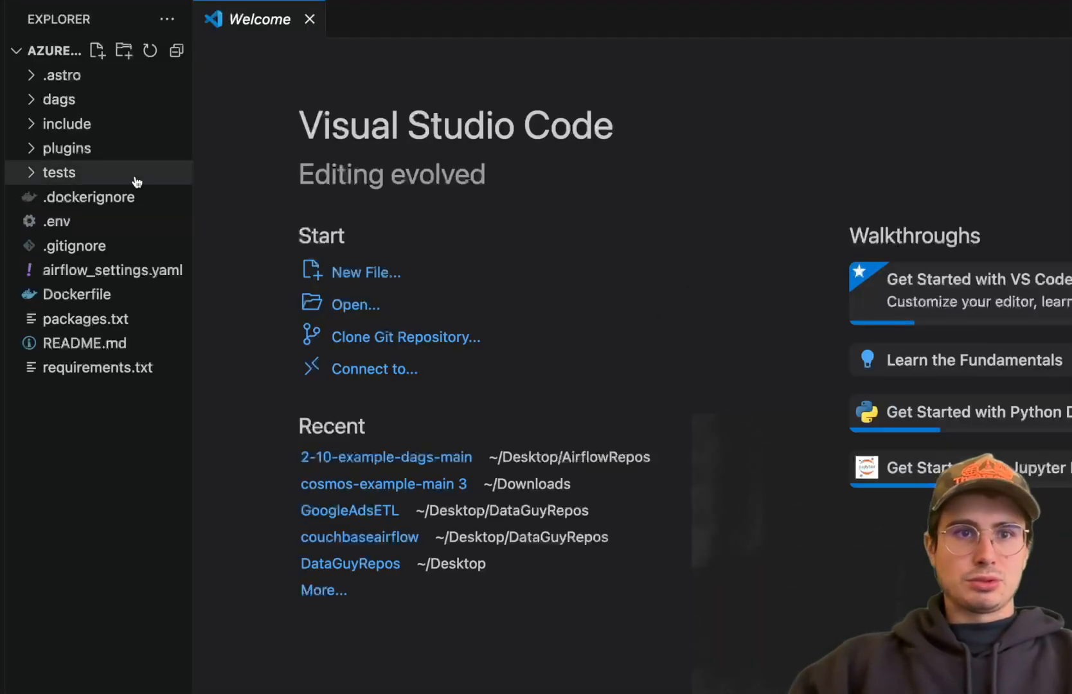
# - Add pinned packages to requirements.txt, starting with pandas==2.0.3
pyautogui.click(97, 367)
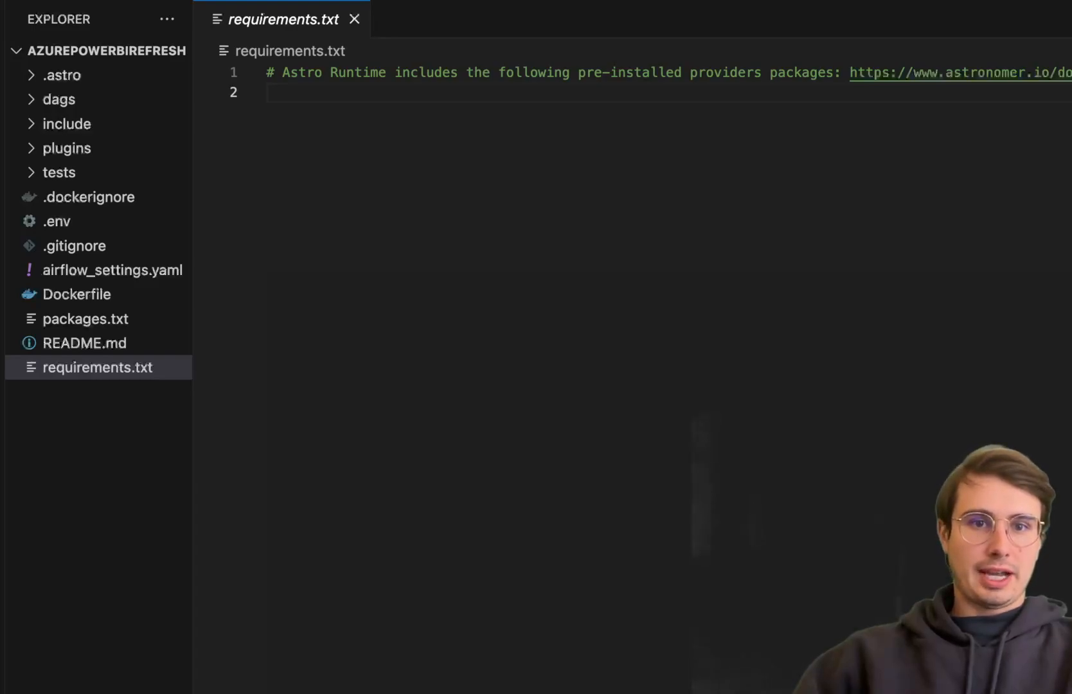
pyautogui.write('pandas==2.0.3')
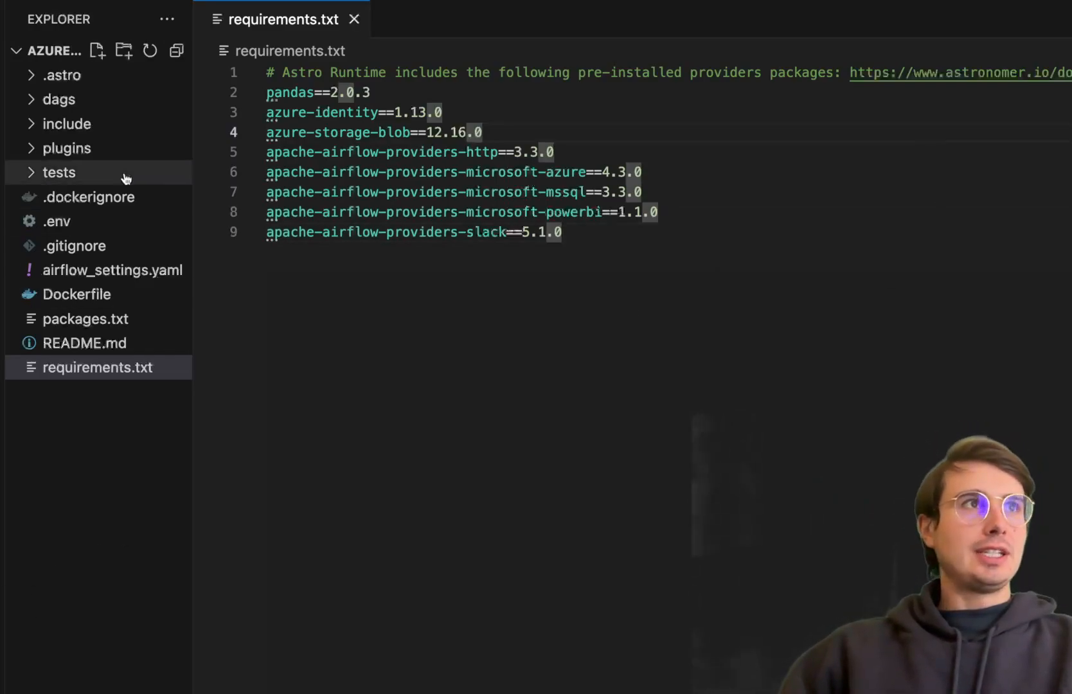
# - Create a new file named azurepowerbi.py inside the dags folder
pyautogui.rightClick(59, 100)
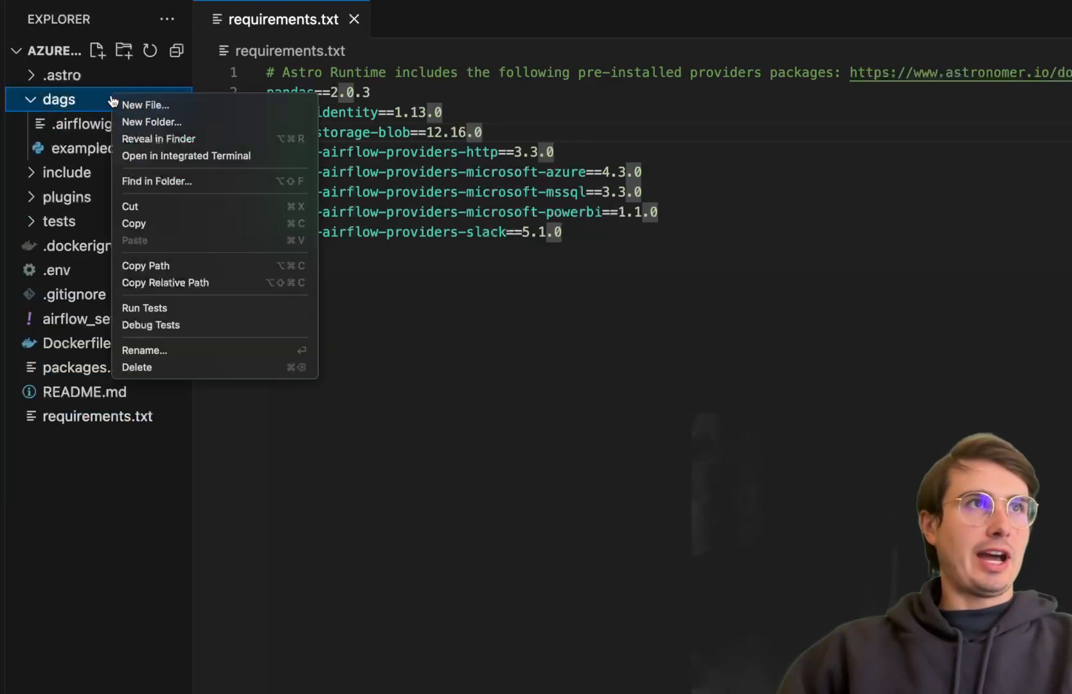
pyautogui.click(145, 104)
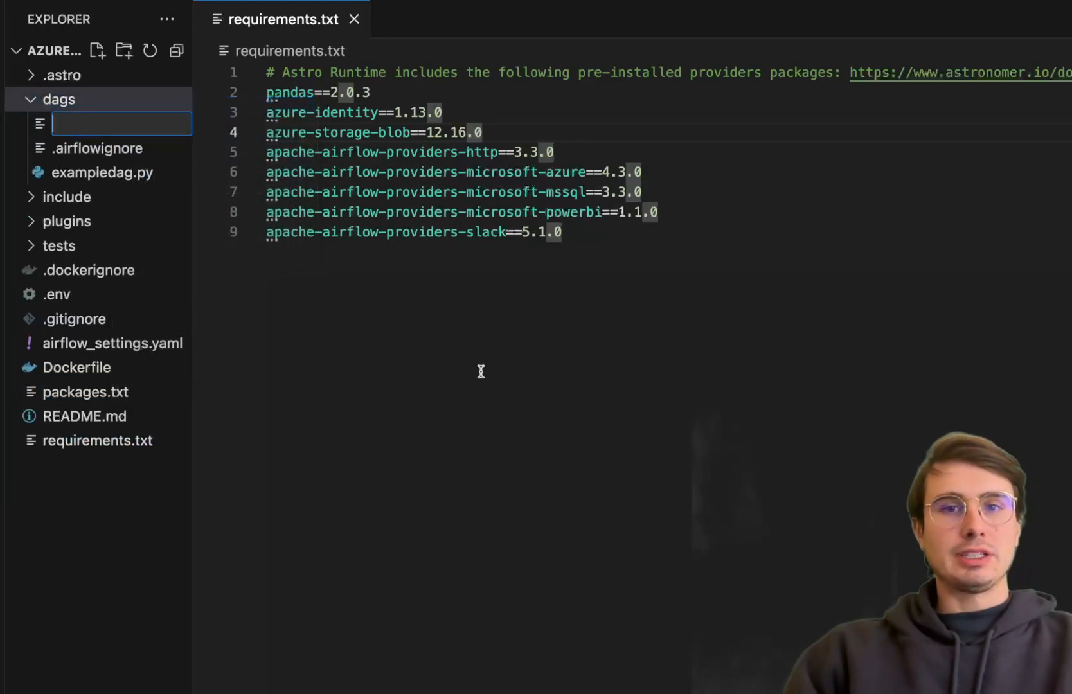
pyautogui.write('azure')
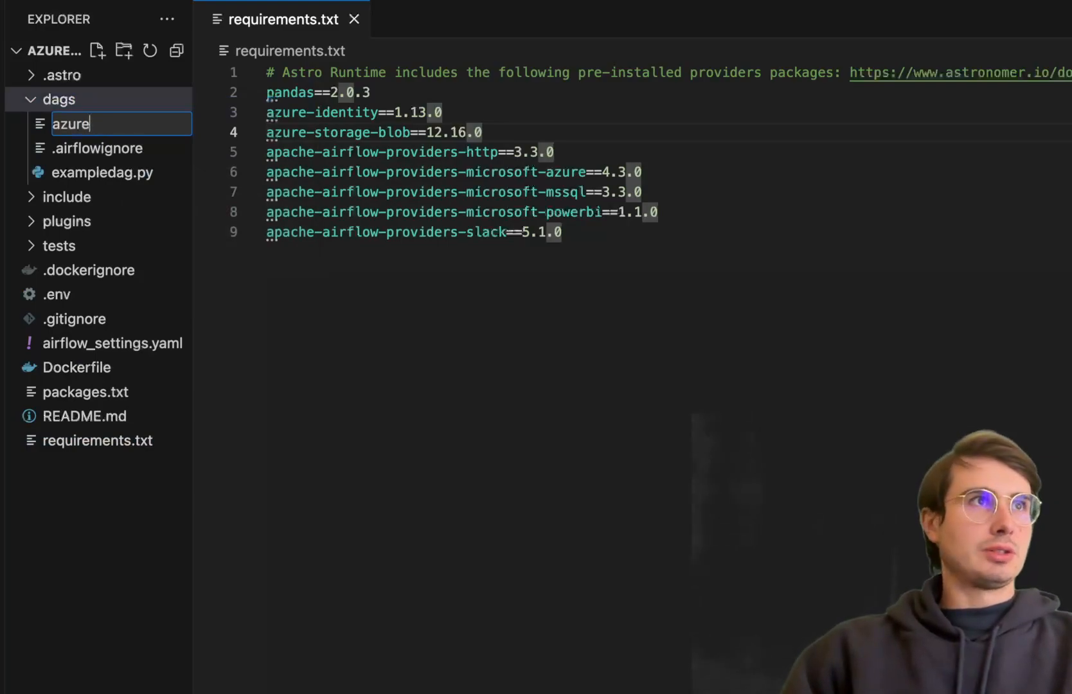
pyautogui.write('powerbi.')
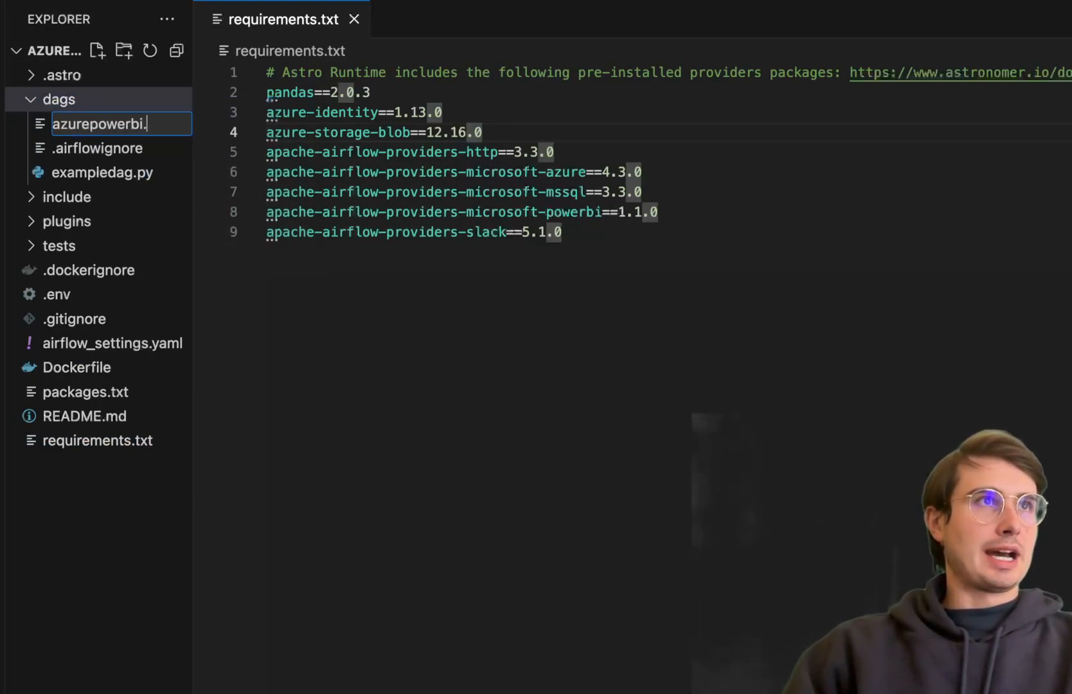
pyautogui.press('Enter')
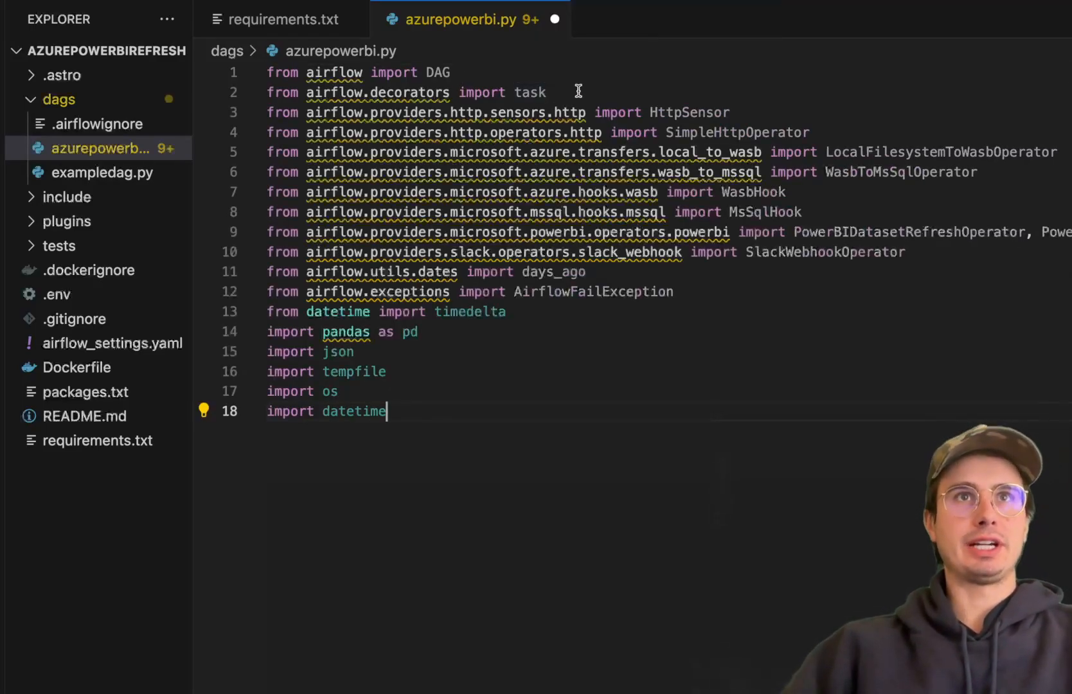
pyautogui.moveTo(823, 151)
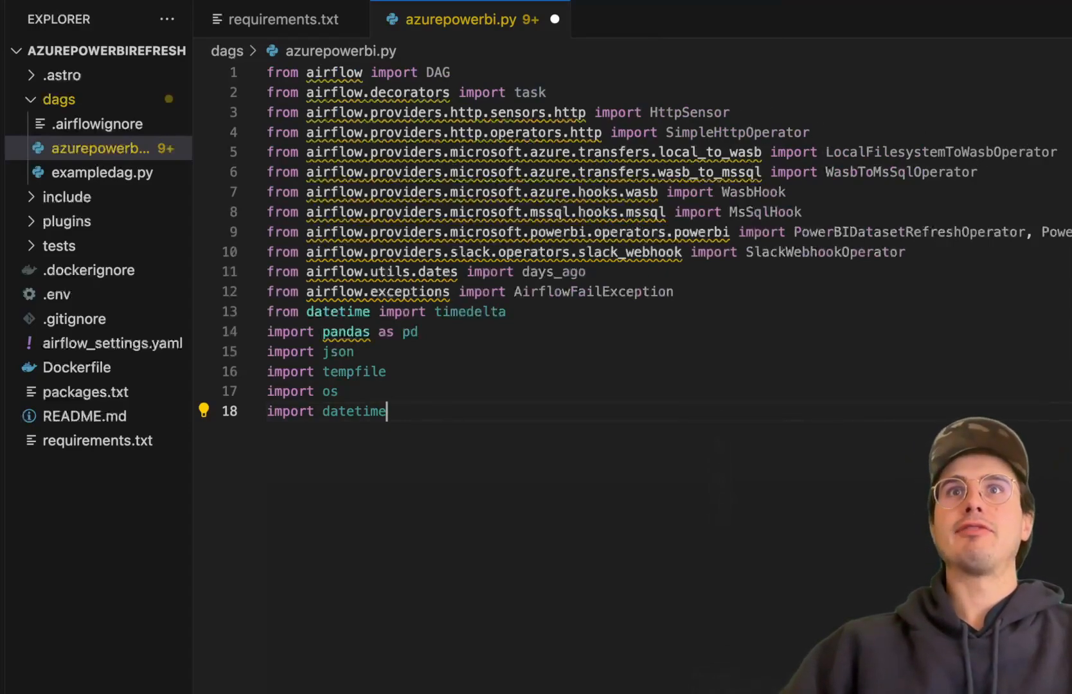
# - Review the import lines, highlighting days_ago, and add blank lines below the pandas import
pyautogui.doubleClick(937, 152)
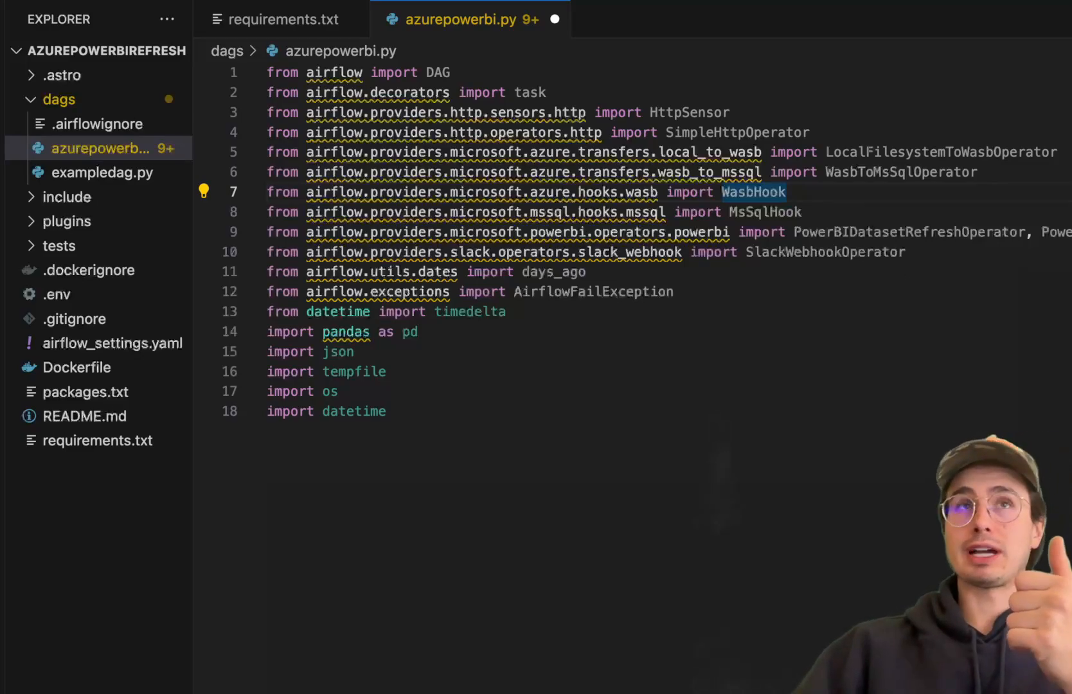
pyautogui.click(587, 292)
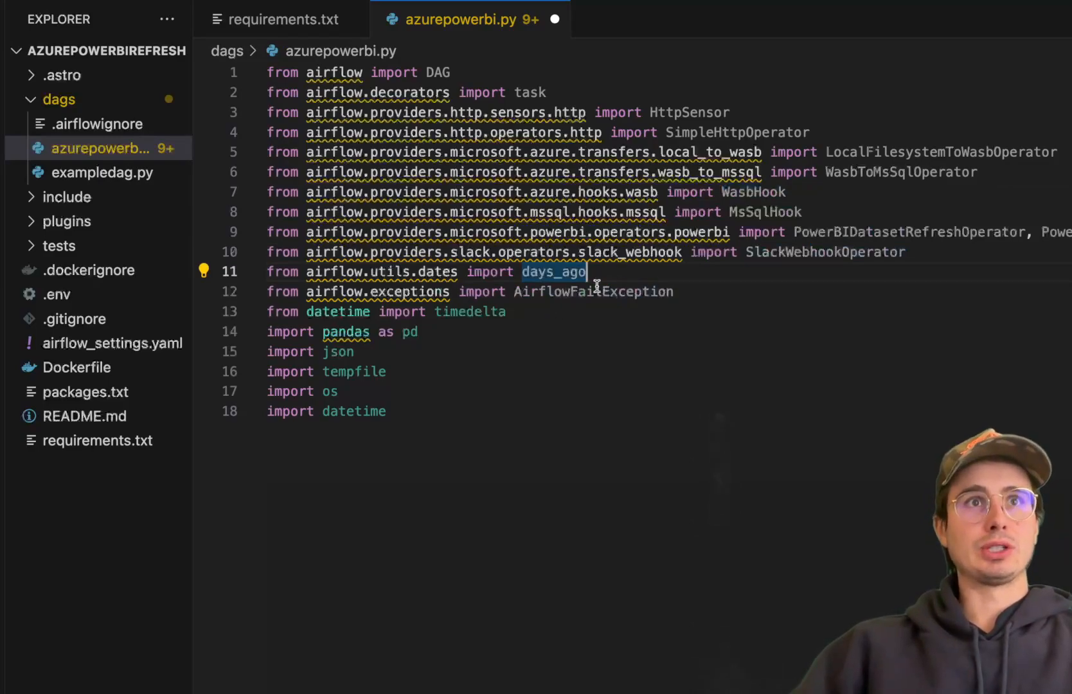
pyautogui.moveTo(553, 272)
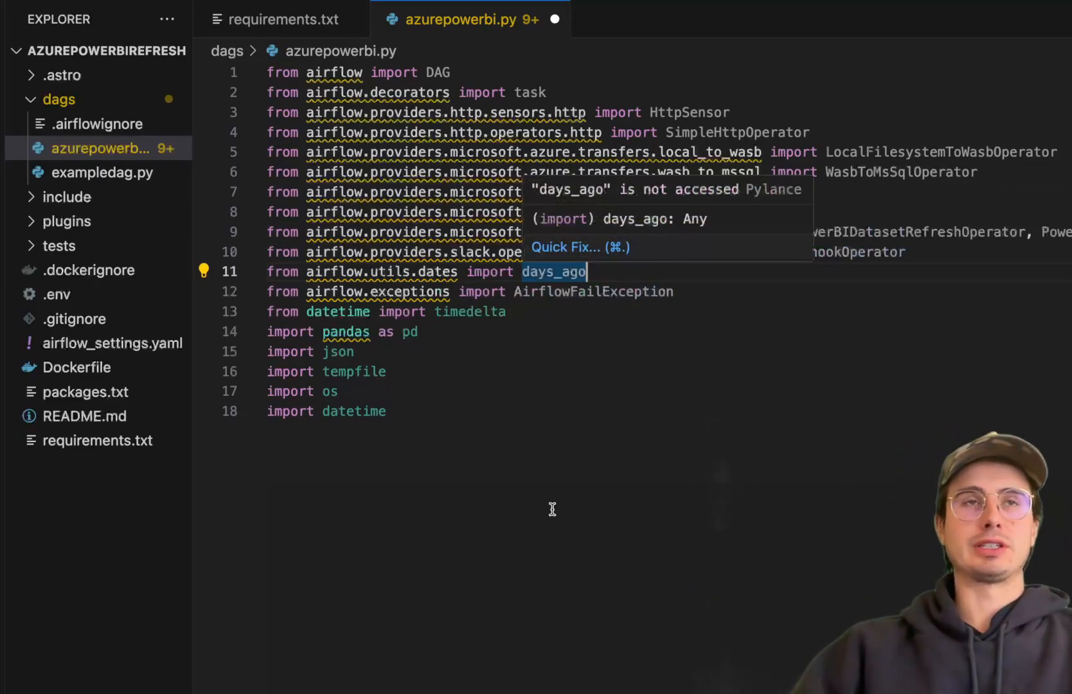
pyautogui.moveTo(567, 330)
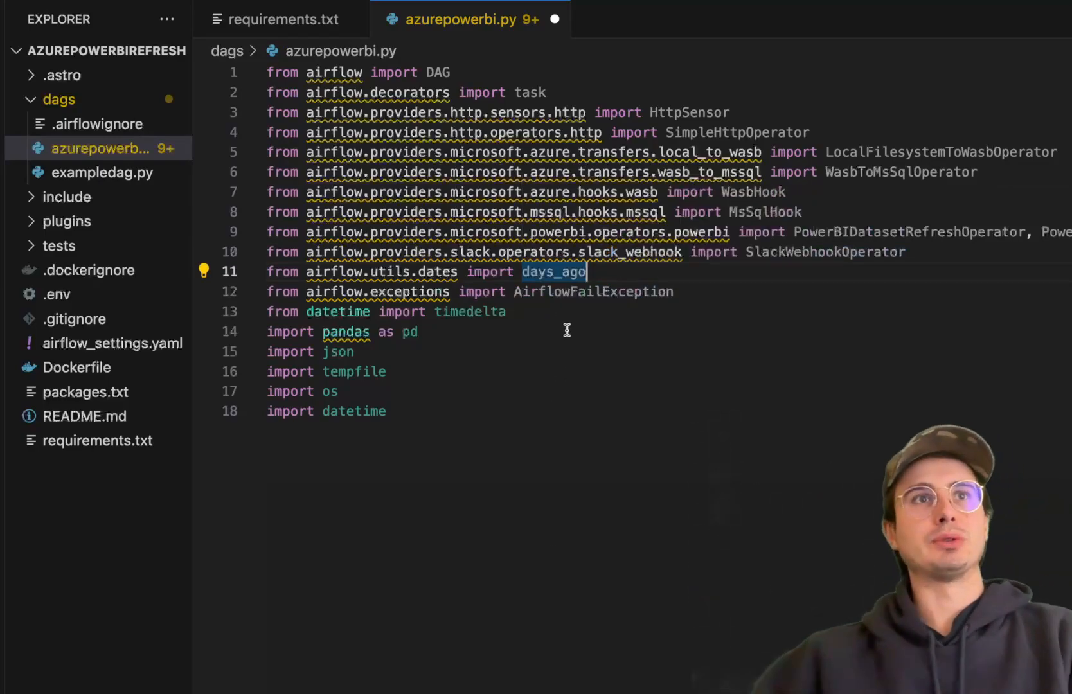
pyautogui.click(677, 291)
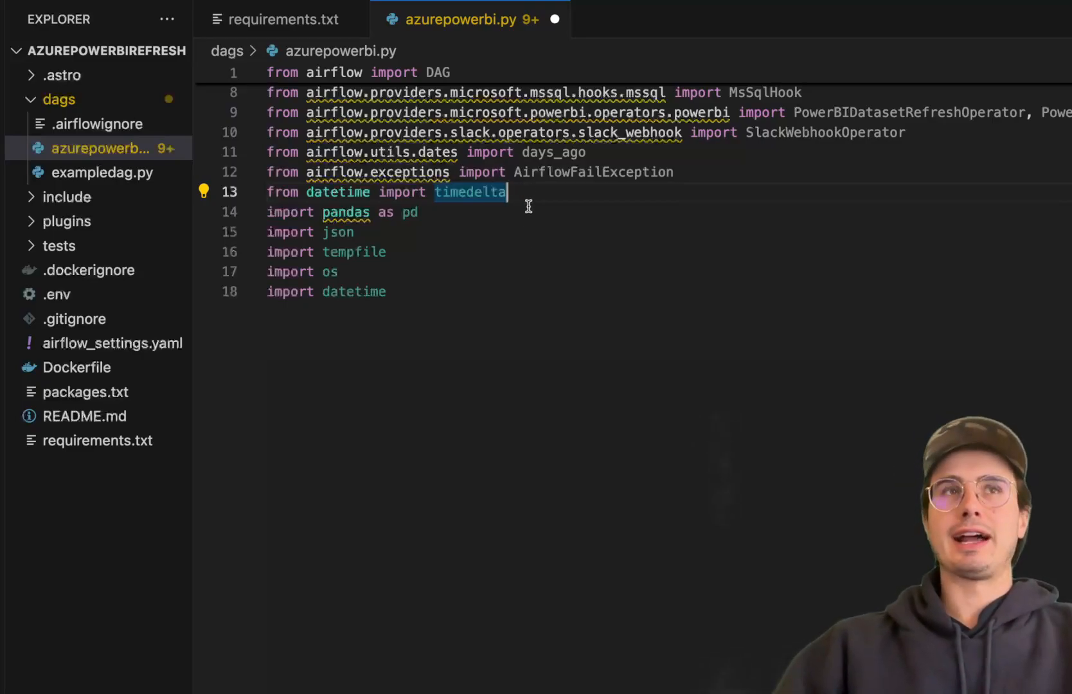
pyautogui.click(418, 212)
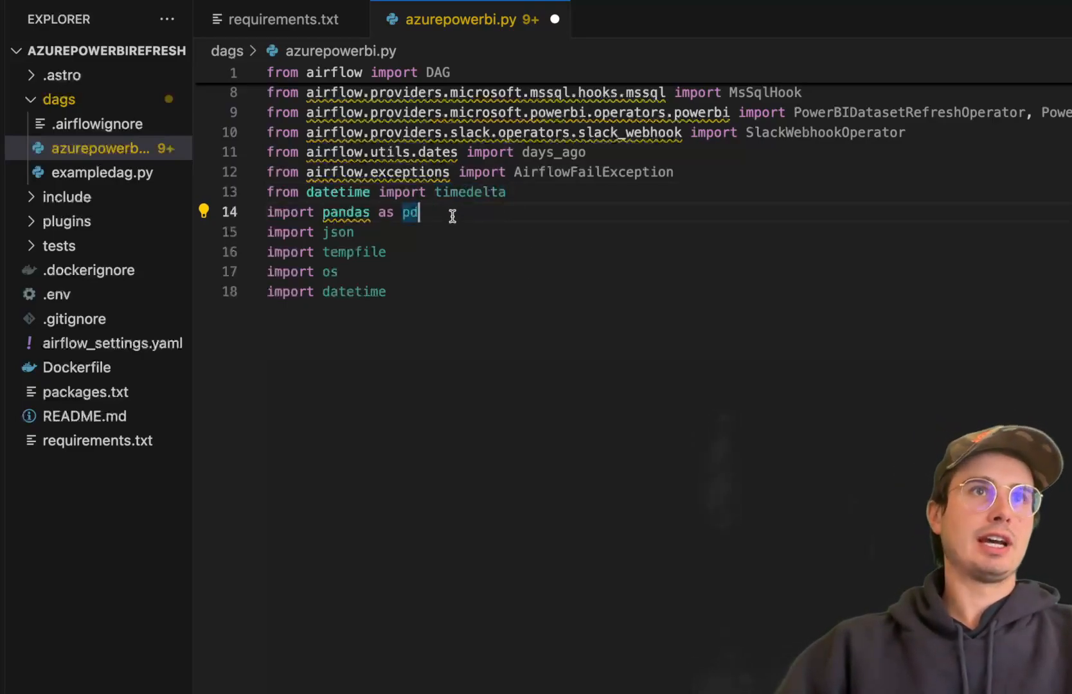
pyautogui.moveTo(396, 225)
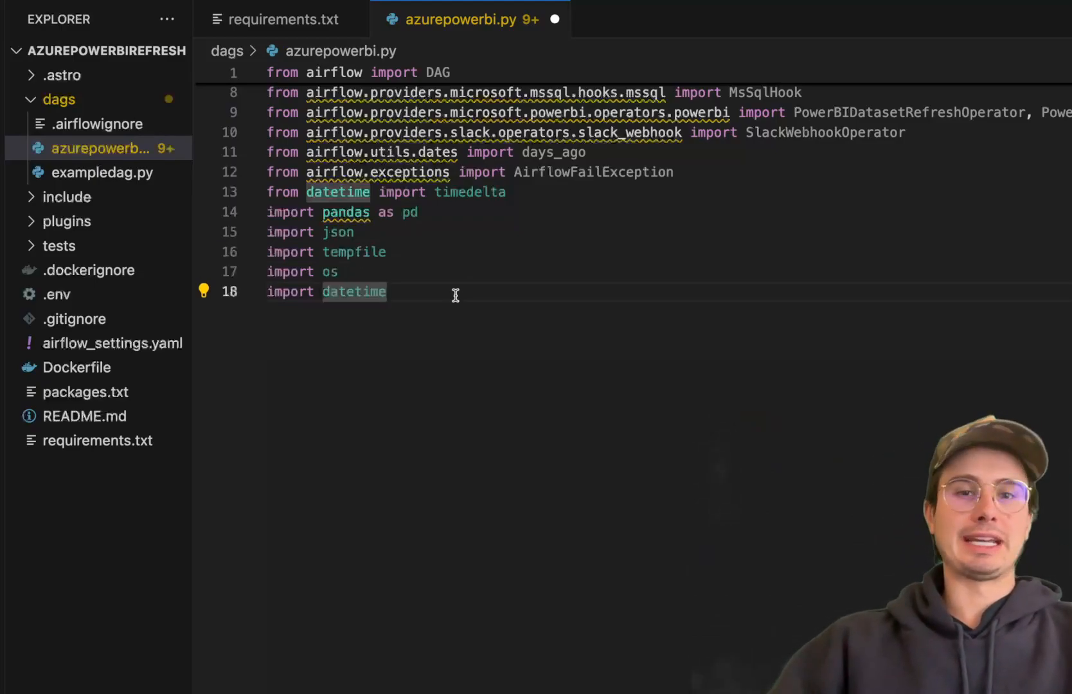
pyautogui.press('Enter')
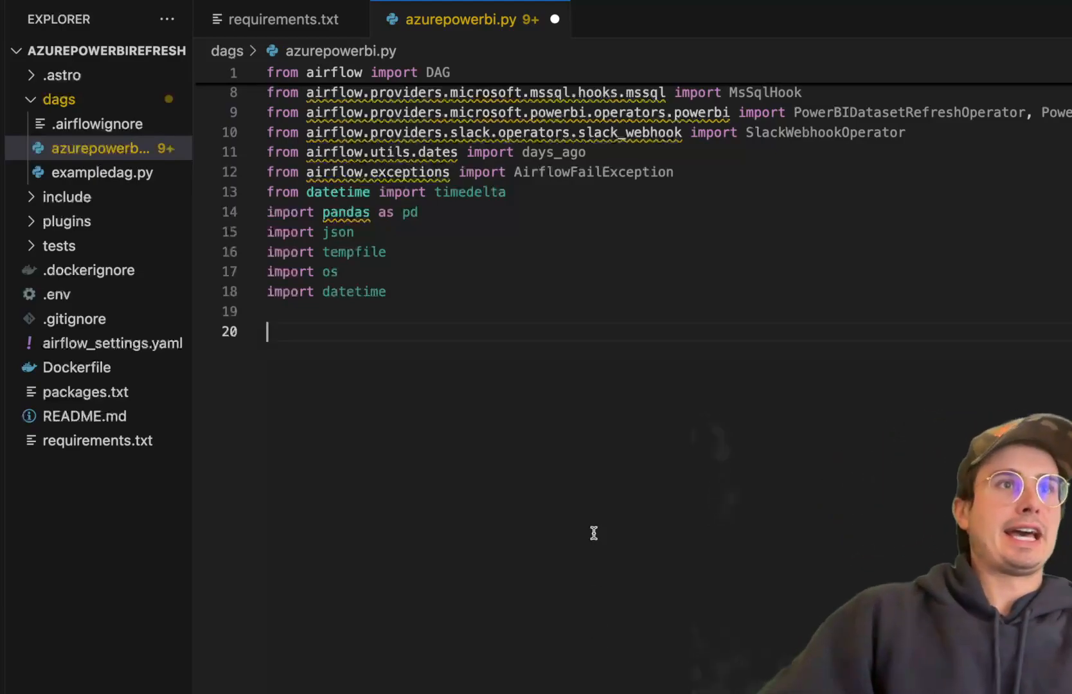
# - Type default_args with owner 'airflow', 2 retries and retry_delay, then add the constants below
pyautogui.write("default_args = {\\n    'owner': 'airflow',\\n    'retries': 2,\\n    'retry_delay': timedelta(minutes=5)\\n}")
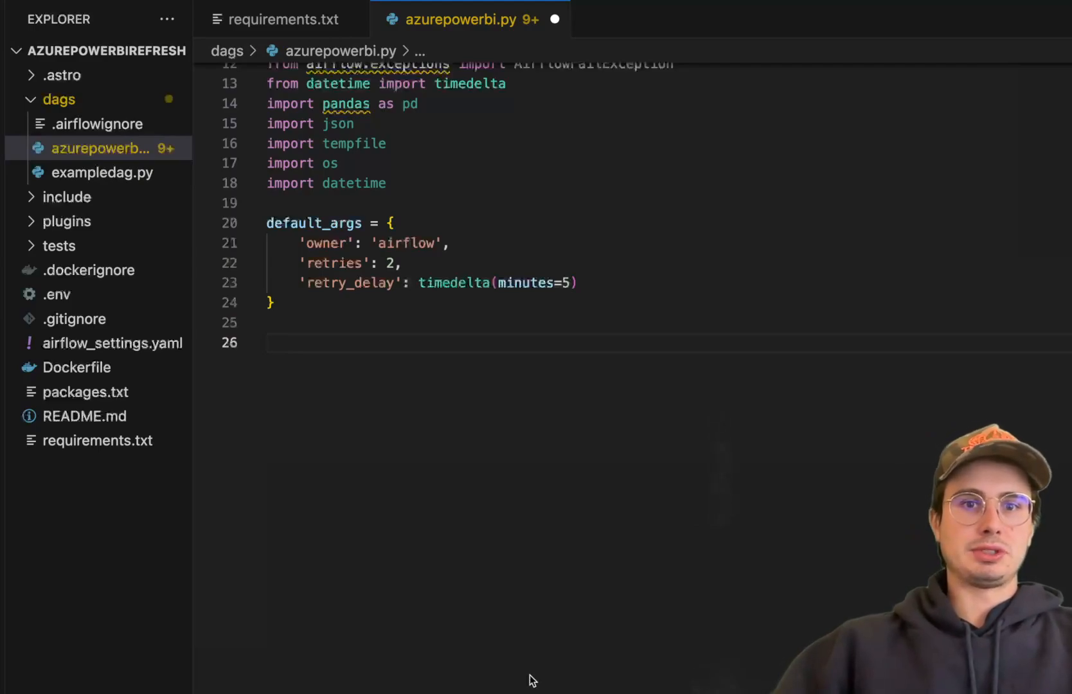
pyautogui.click(274, 342)
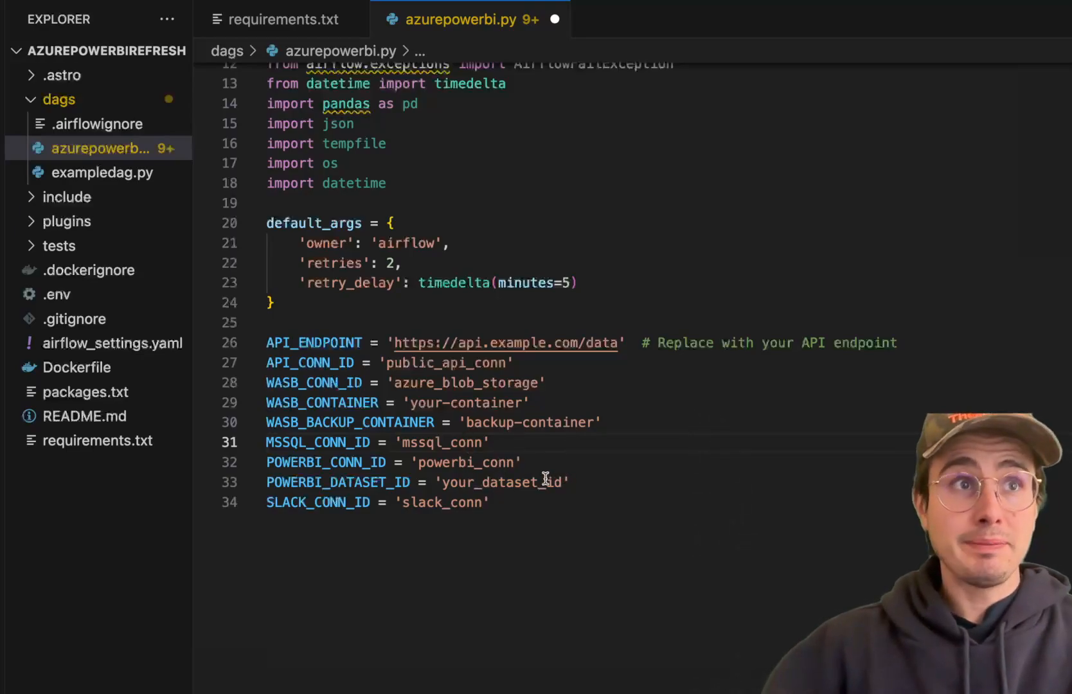
pyautogui.moveTo(554, 481)
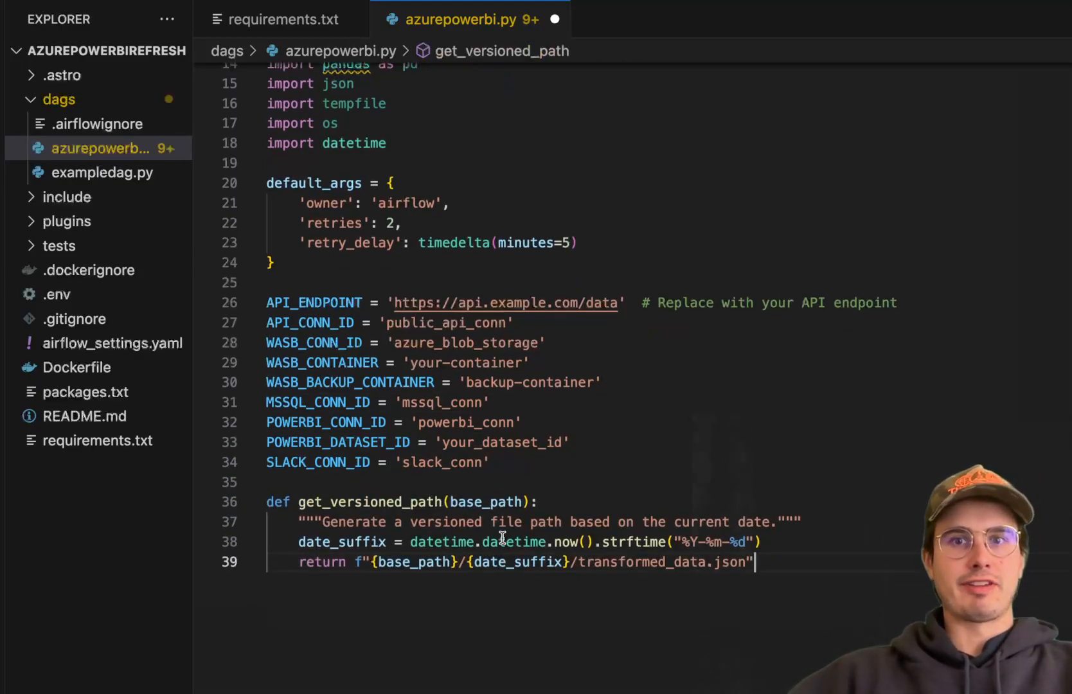
# - Finish the date-stamped get_versioned_path helper and add blank lines after it
pyautogui.scroll(-3)
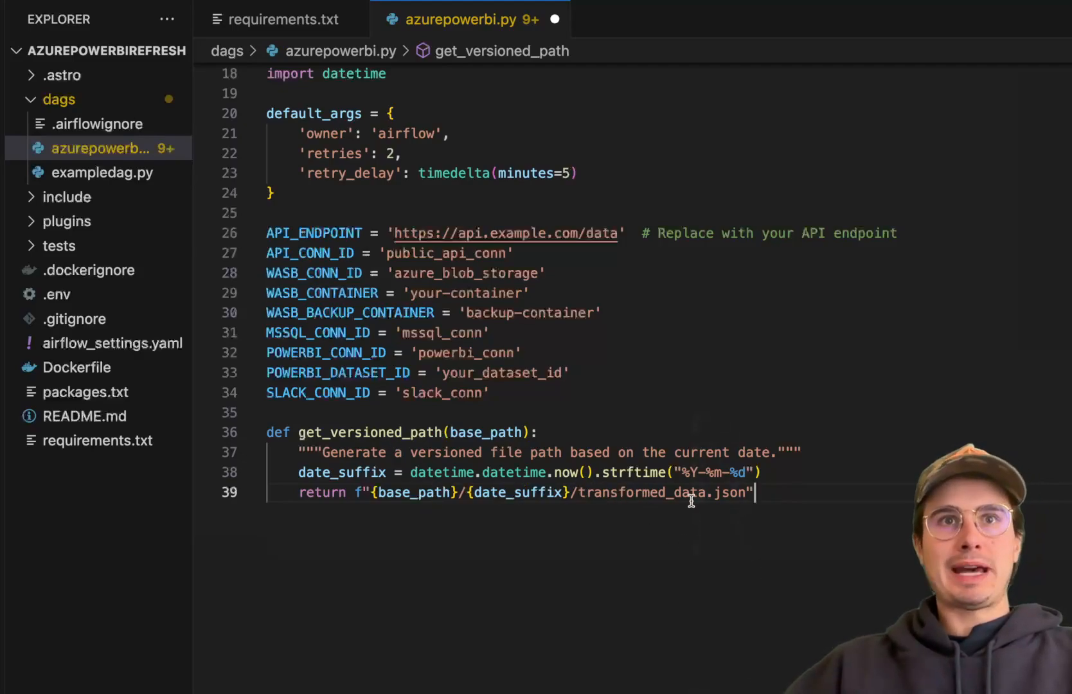
pyautogui.press('Enter')
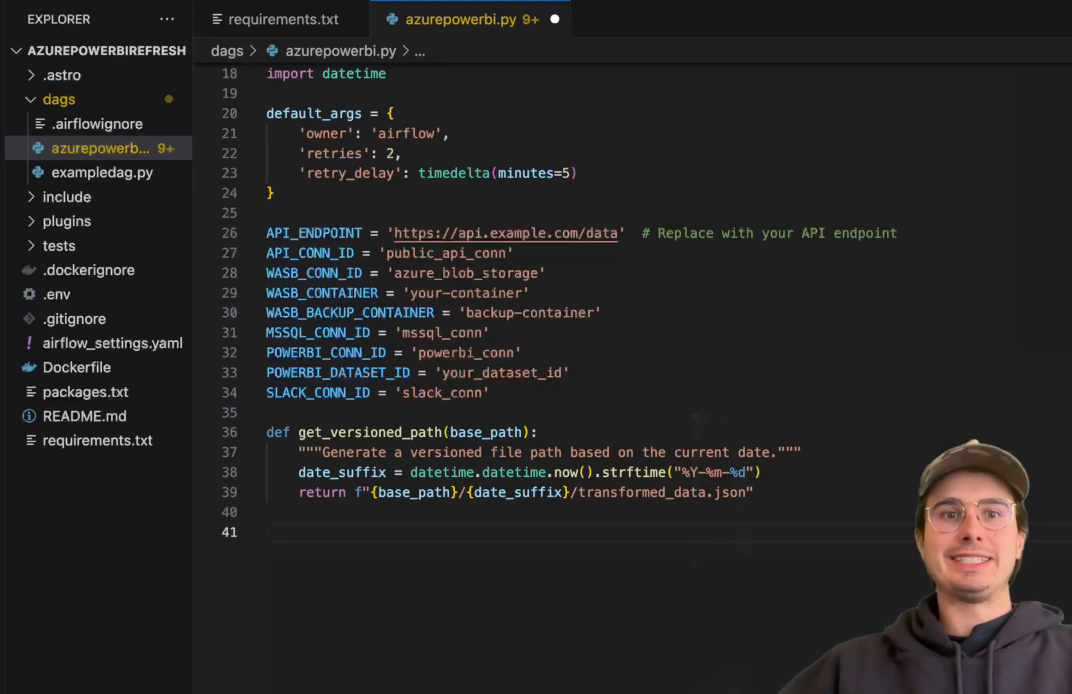
pyautogui.moveTo(458, 602)
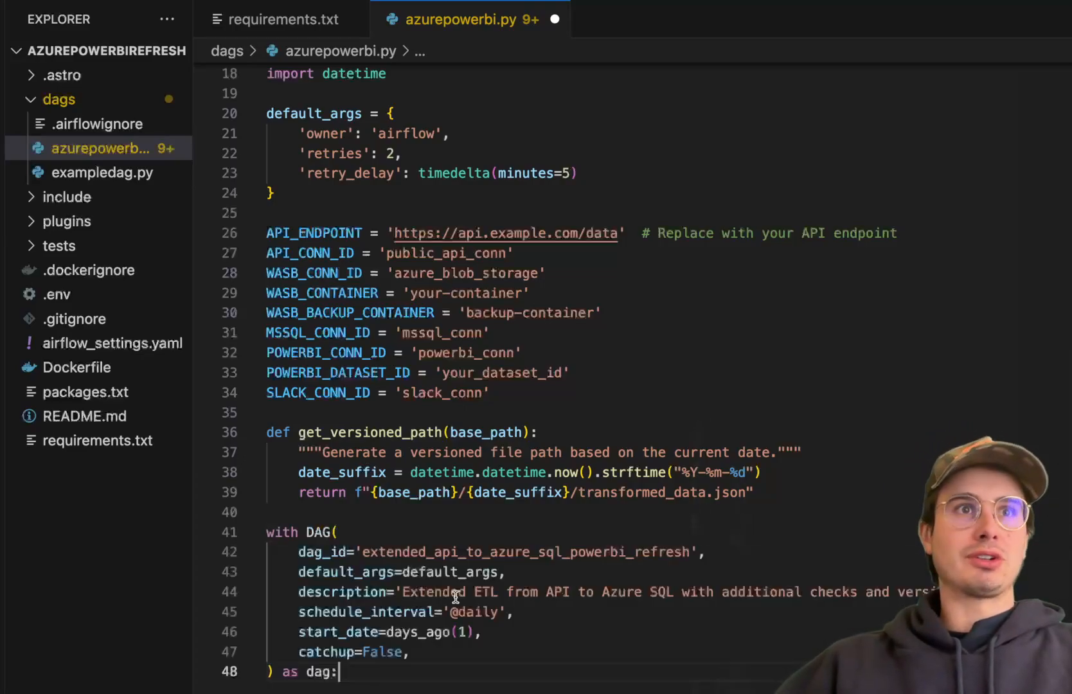
# - Add indented lines in the DAG block and type the api_check HttpSensor task
pyautogui.scroll(-3)
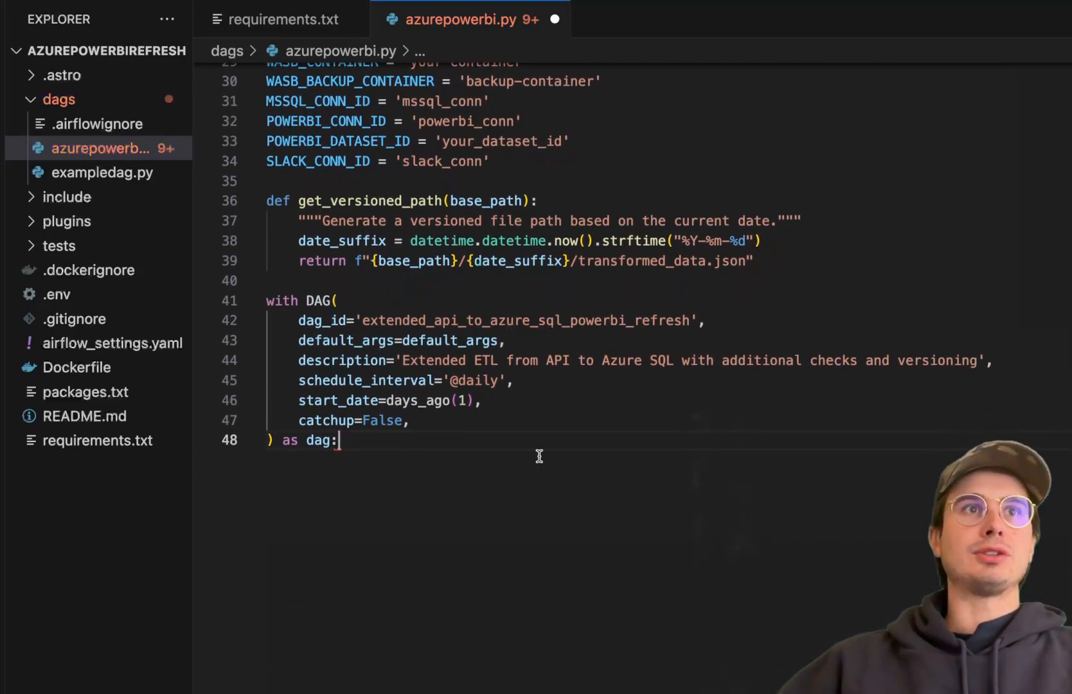
pyautogui.press('Enter')
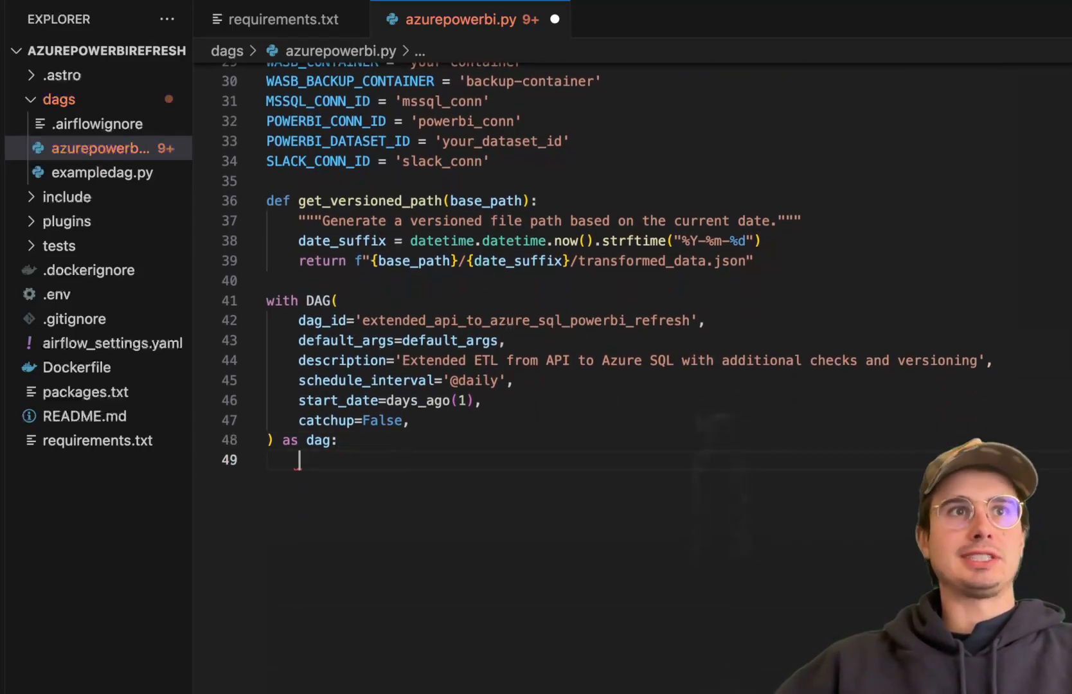
pyautogui.press('Enter')
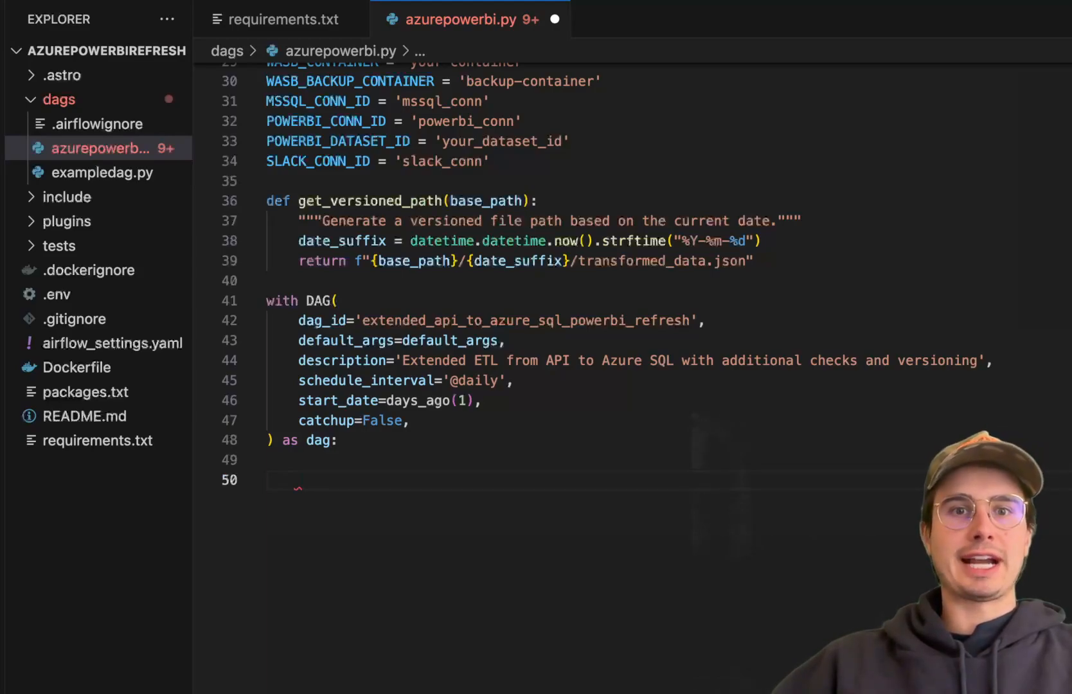
pyautogui.write('api_check = HttpSensor(')
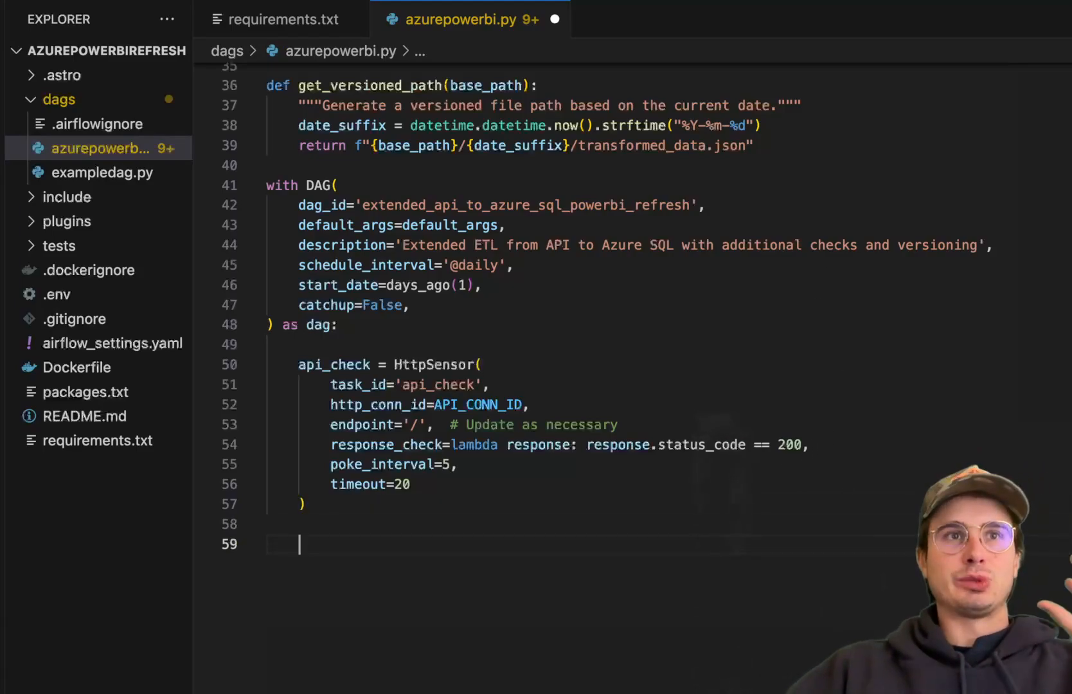
pyautogui.moveTo(592, 440)
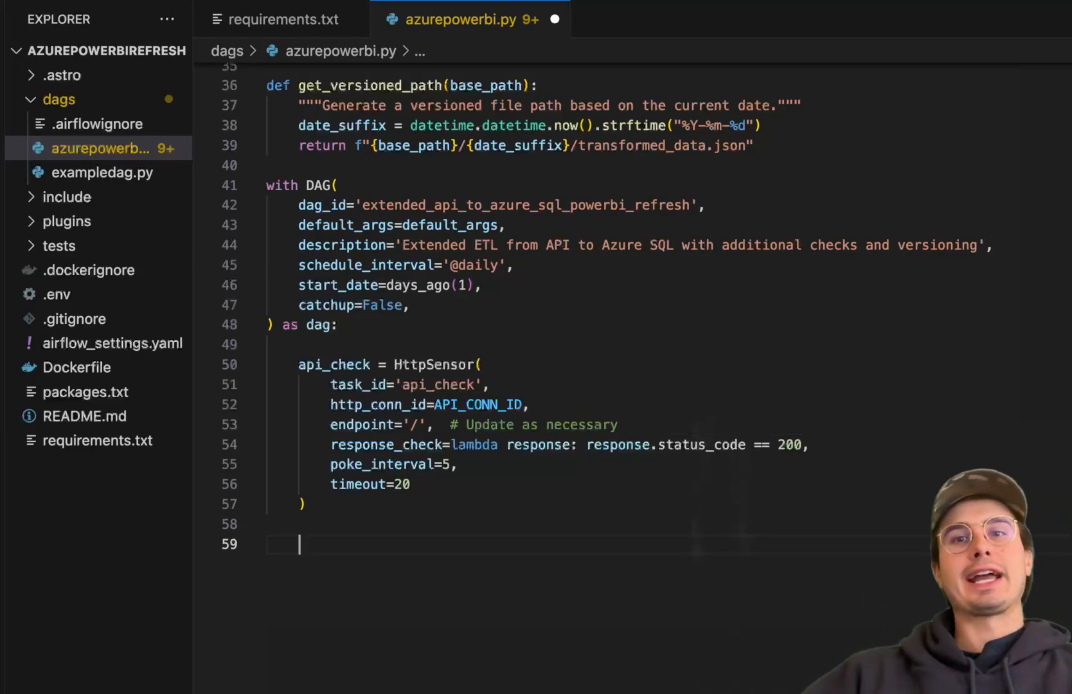
pyautogui.moveTo(501, 634)
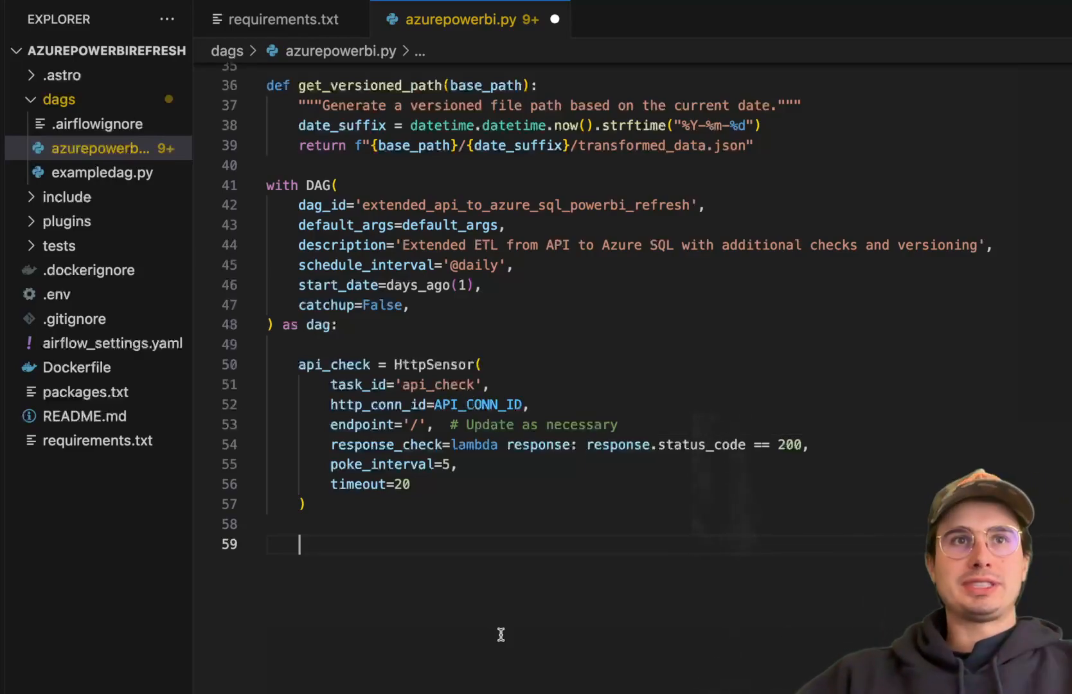
pyautogui.moveTo(801, 446)
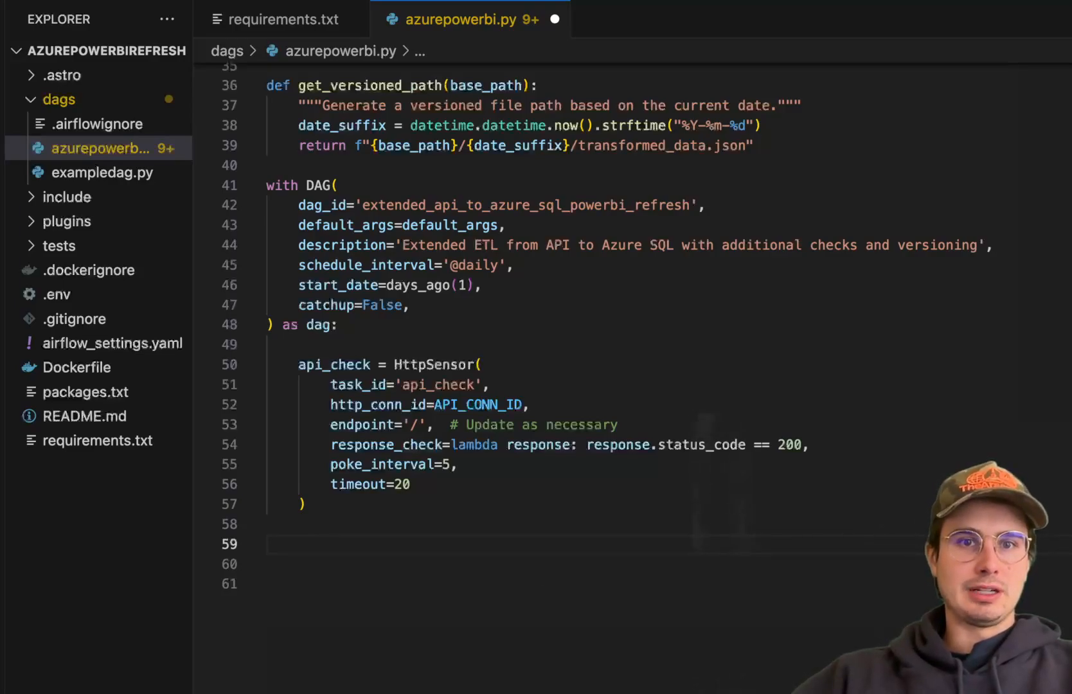
# - Write the extract_data task below api_check, returning json.loads(response.text)
pyautogui.click(478, 509)
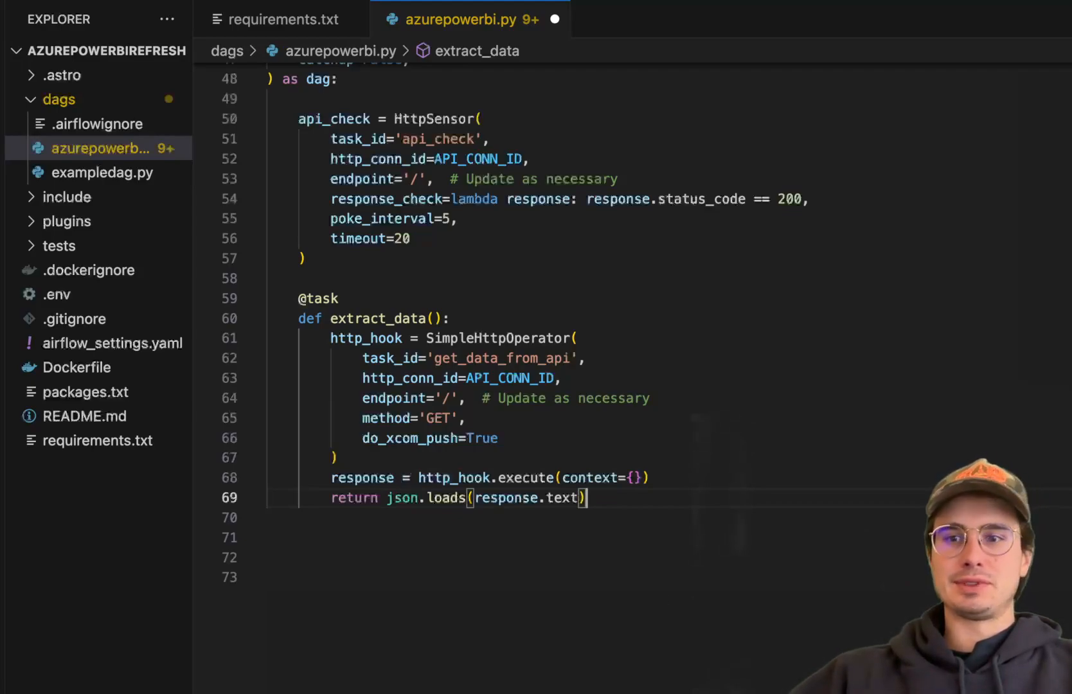
pyautogui.click(618, 517)
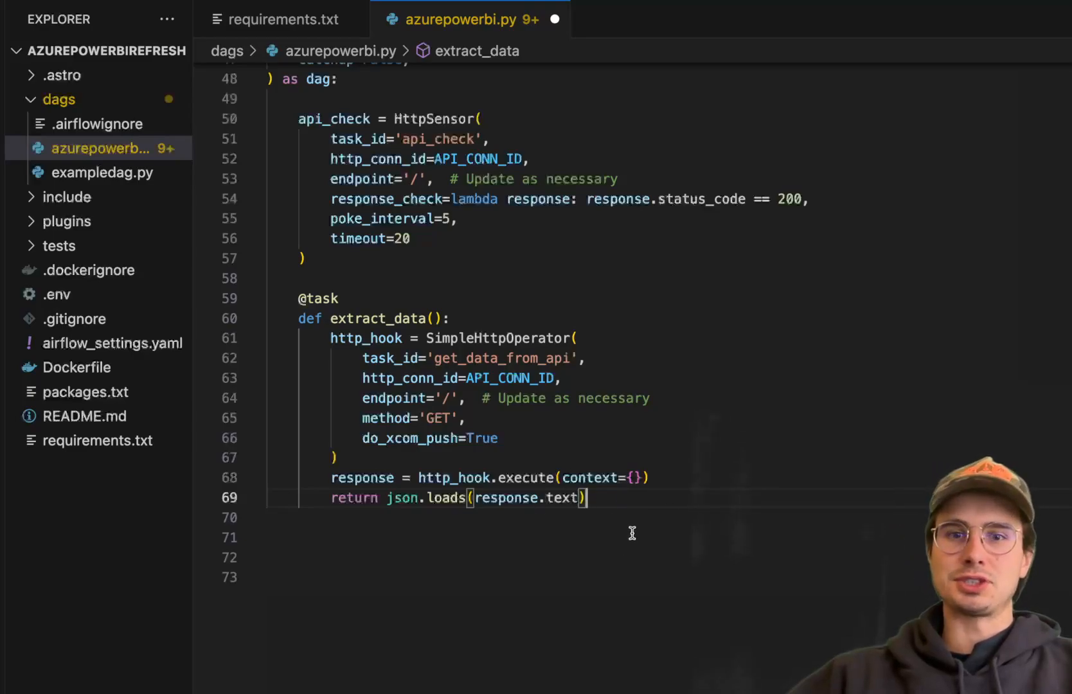
pyautogui.moveTo(592, 477)
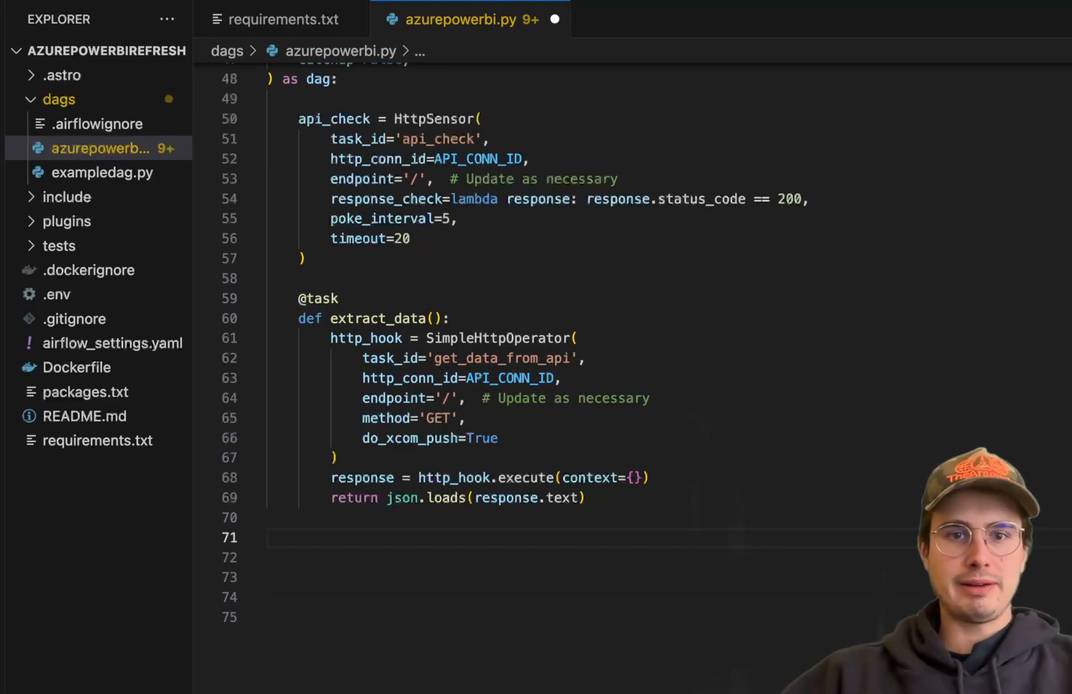
pyautogui.moveTo(499, 422)
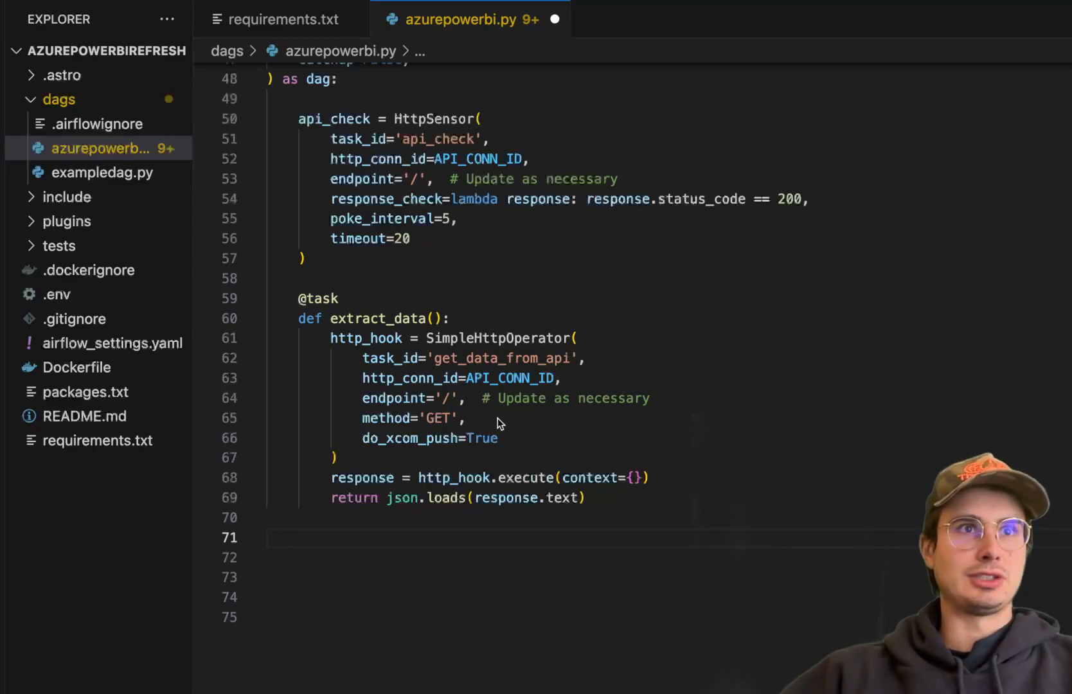
pyautogui.scroll(-3)
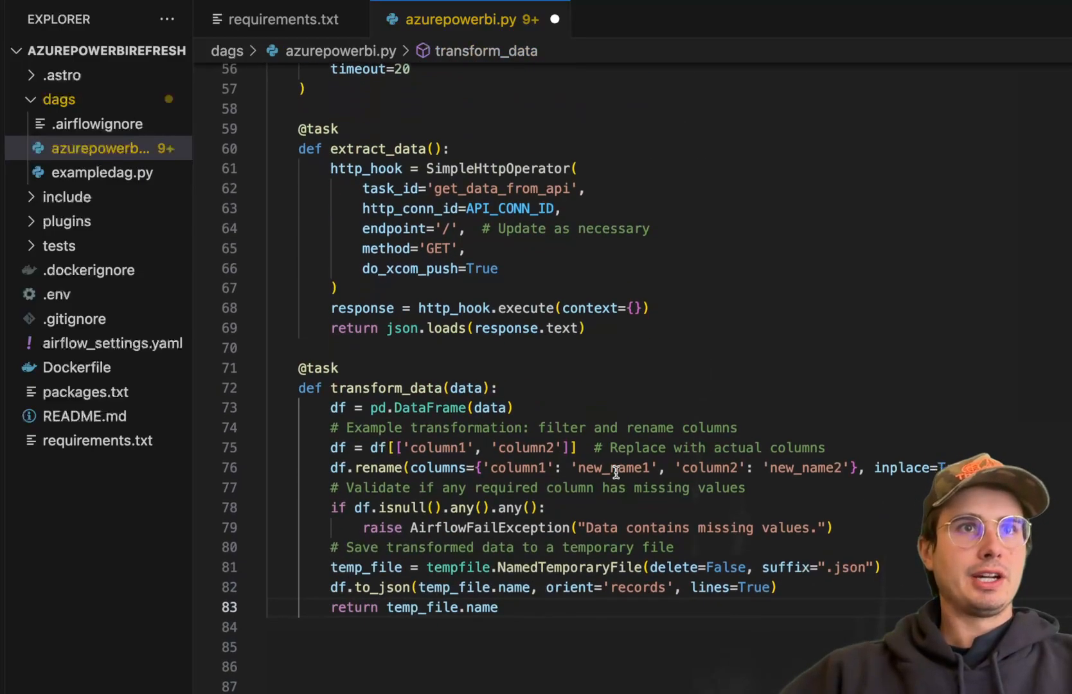
pyautogui.moveTo(468, 228)
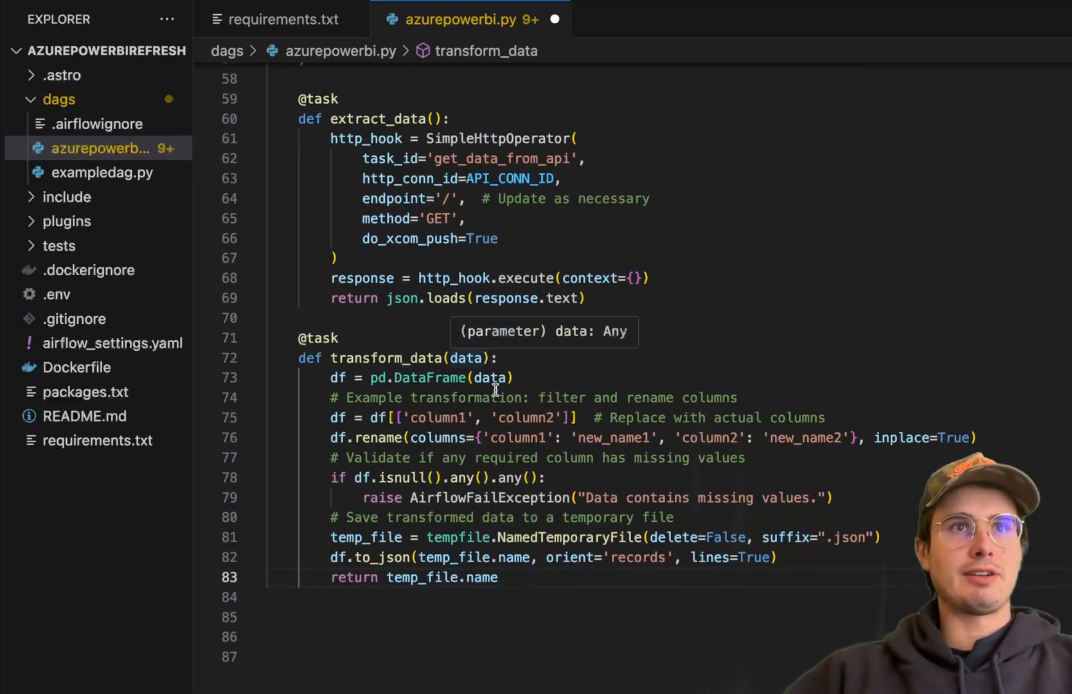
pyautogui.moveTo(814, 448)
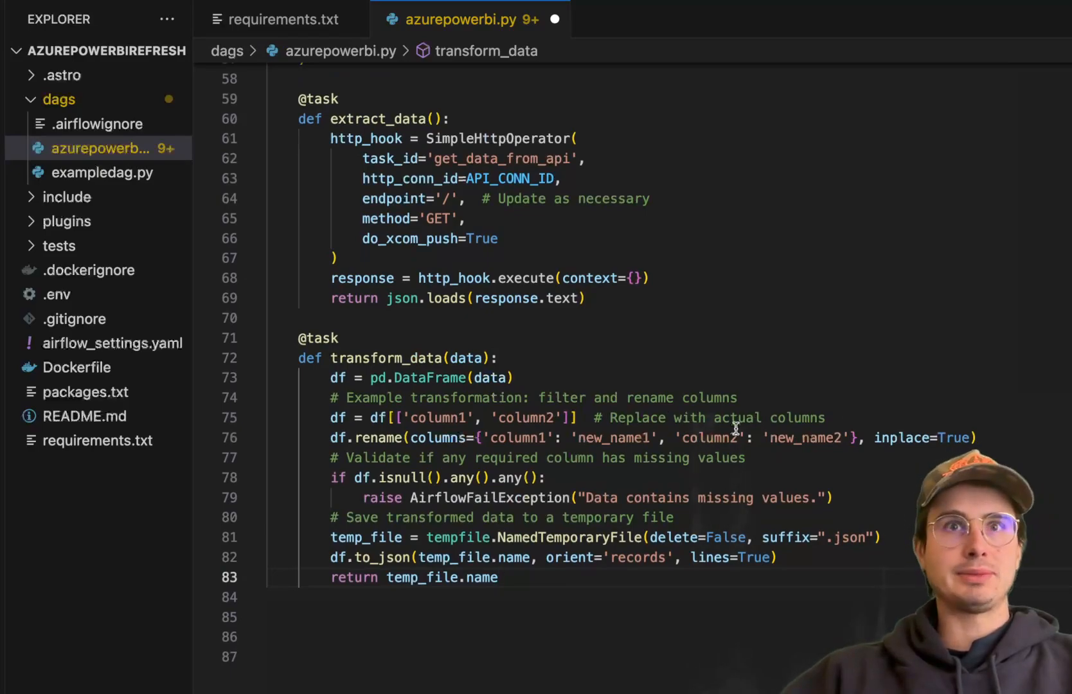
pyautogui.moveTo(522, 444)
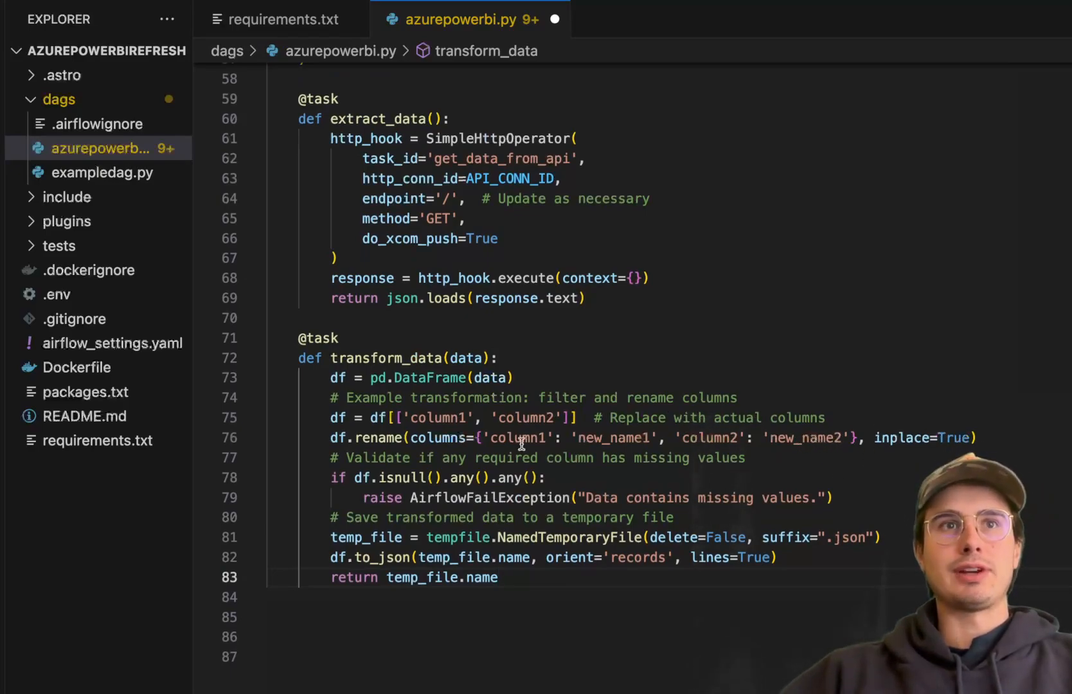
# - Scroll through the transform_data task's filtering, renaming and temporary JSON output code
pyautogui.scroll(-3)
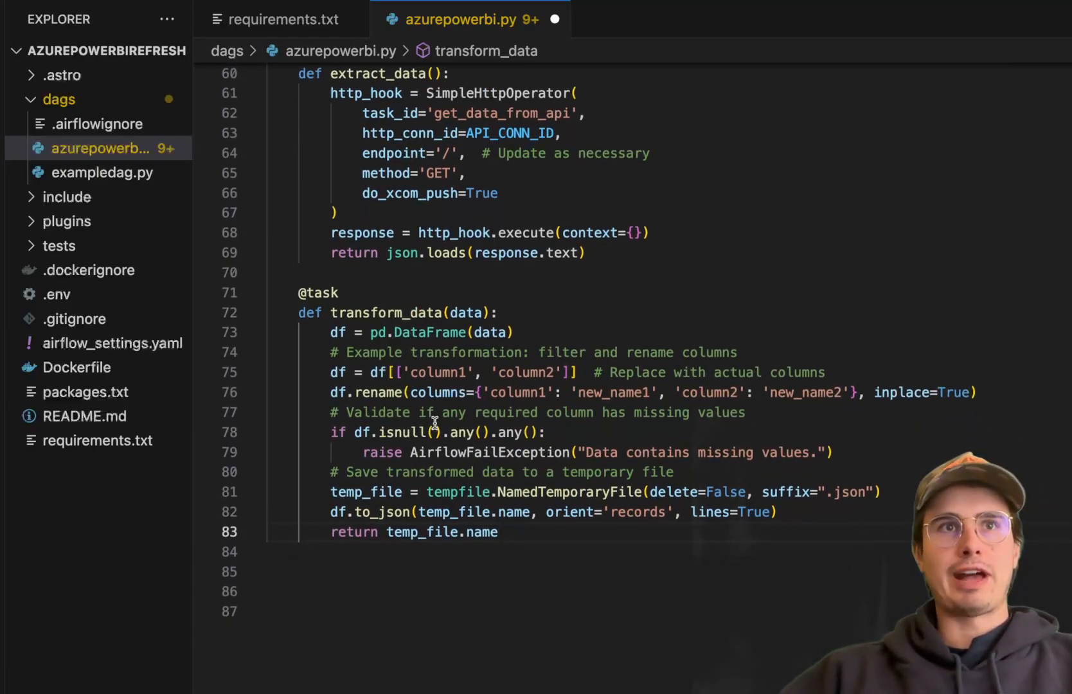
pyautogui.moveTo(535, 432)
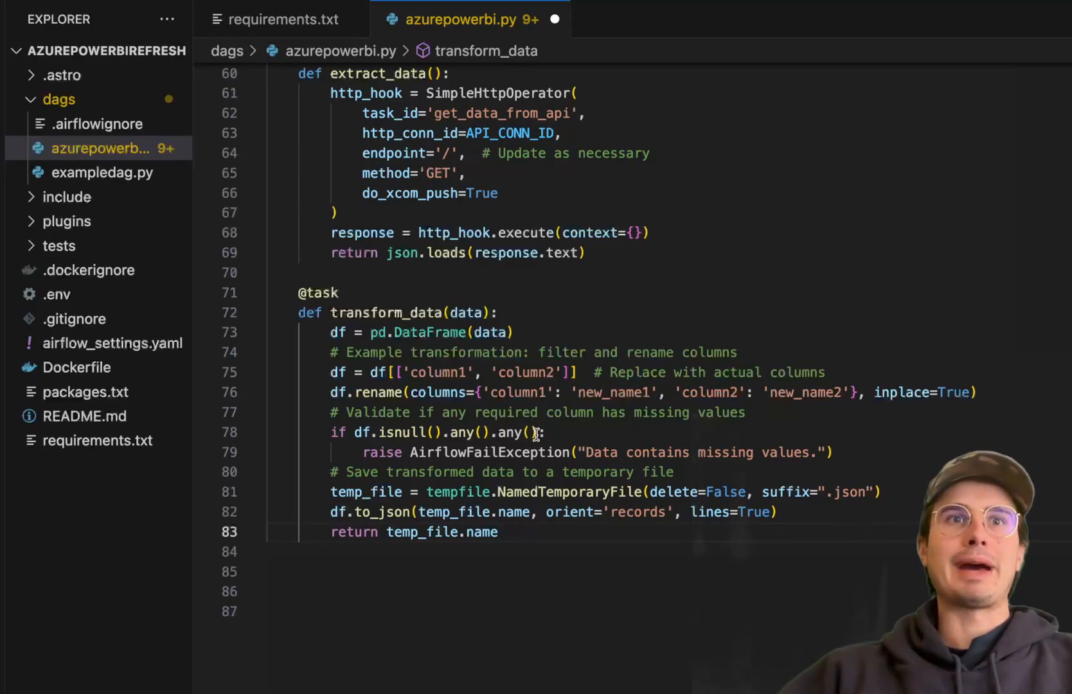
pyautogui.moveTo(534, 422)
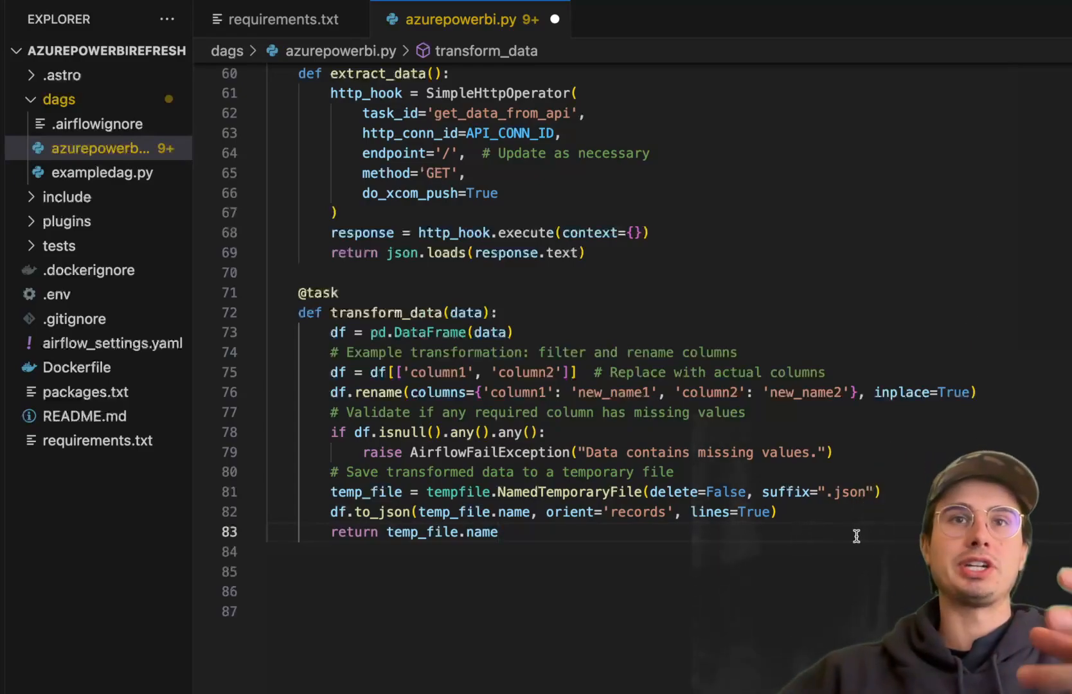
pyautogui.scroll(-3)
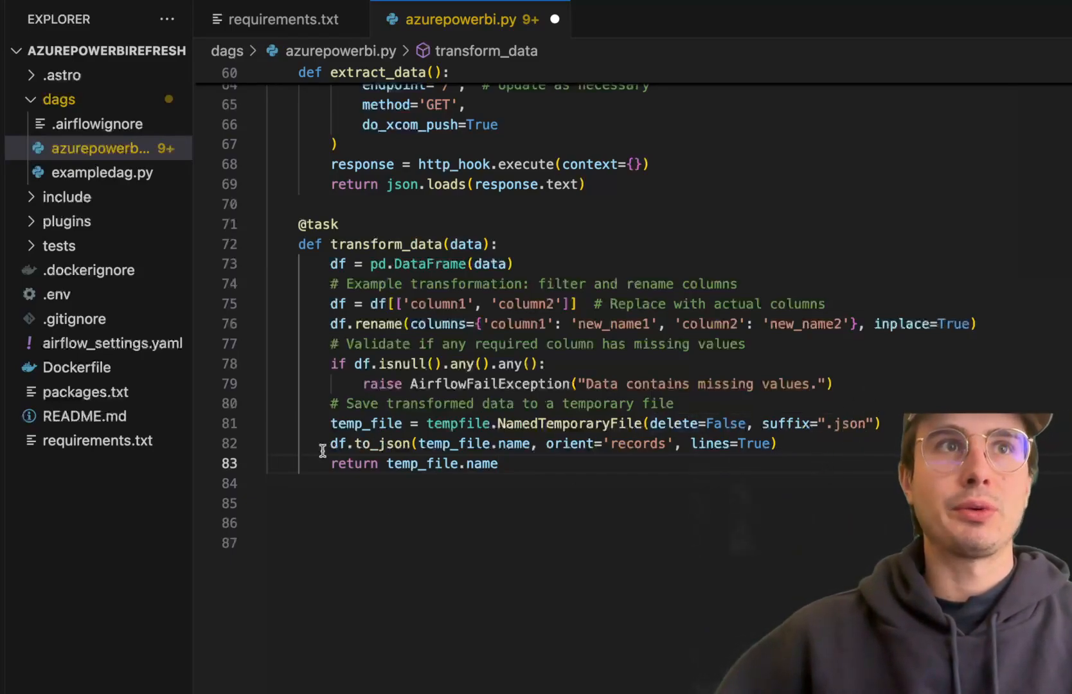
pyautogui.moveTo(621, 465)
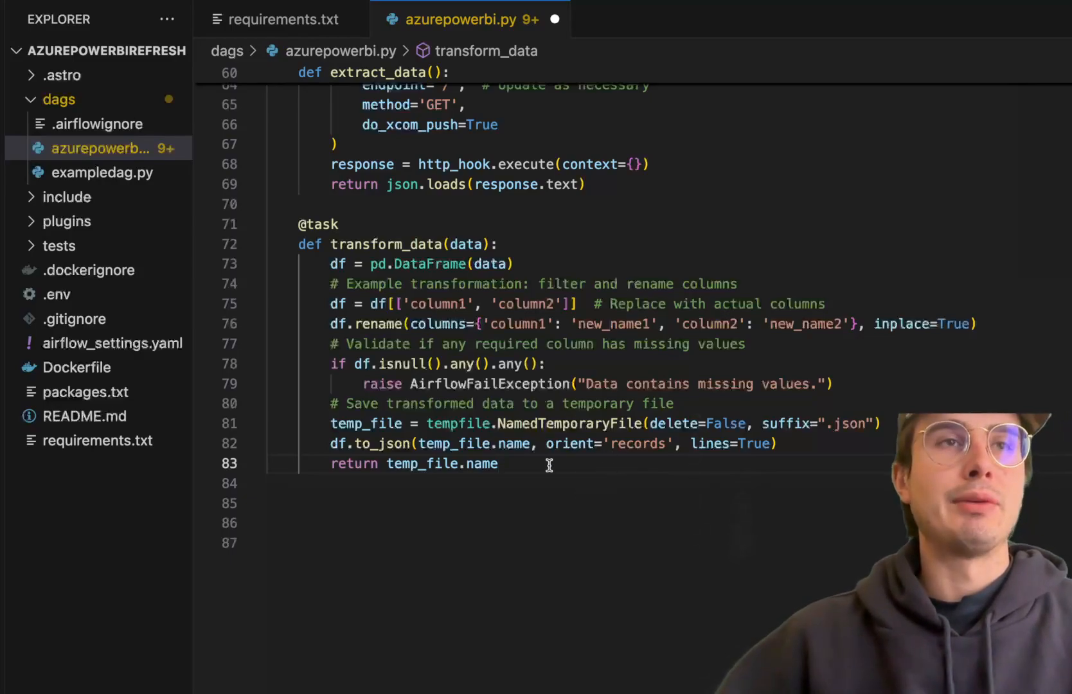
pyautogui.moveTo(570, 460)
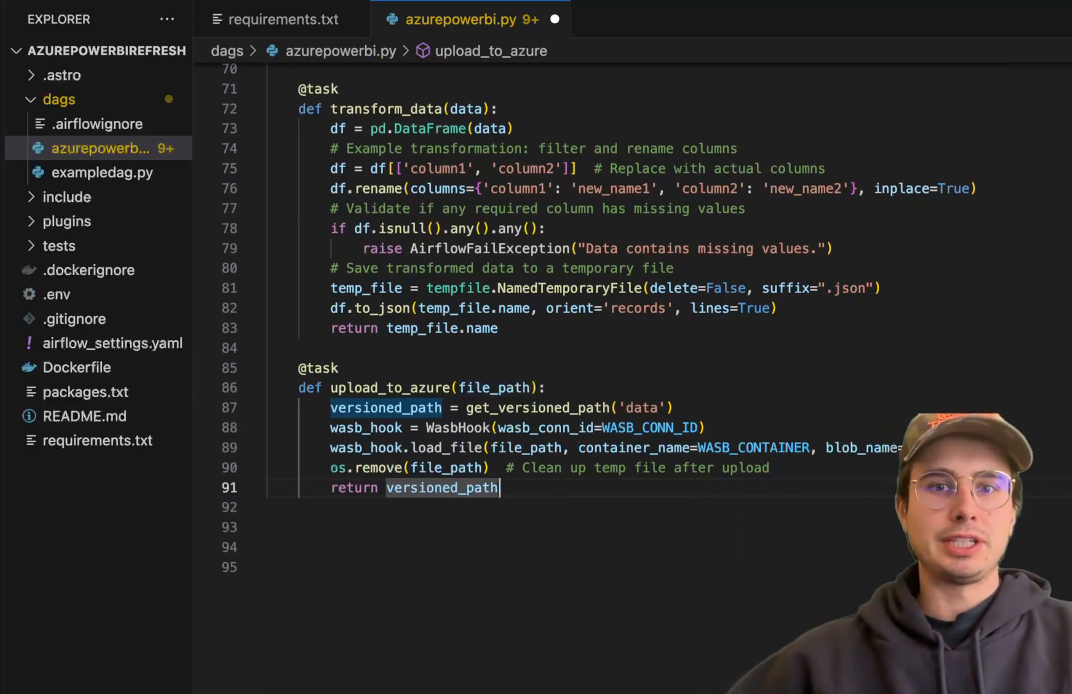
pyautogui.moveTo(516, 447)
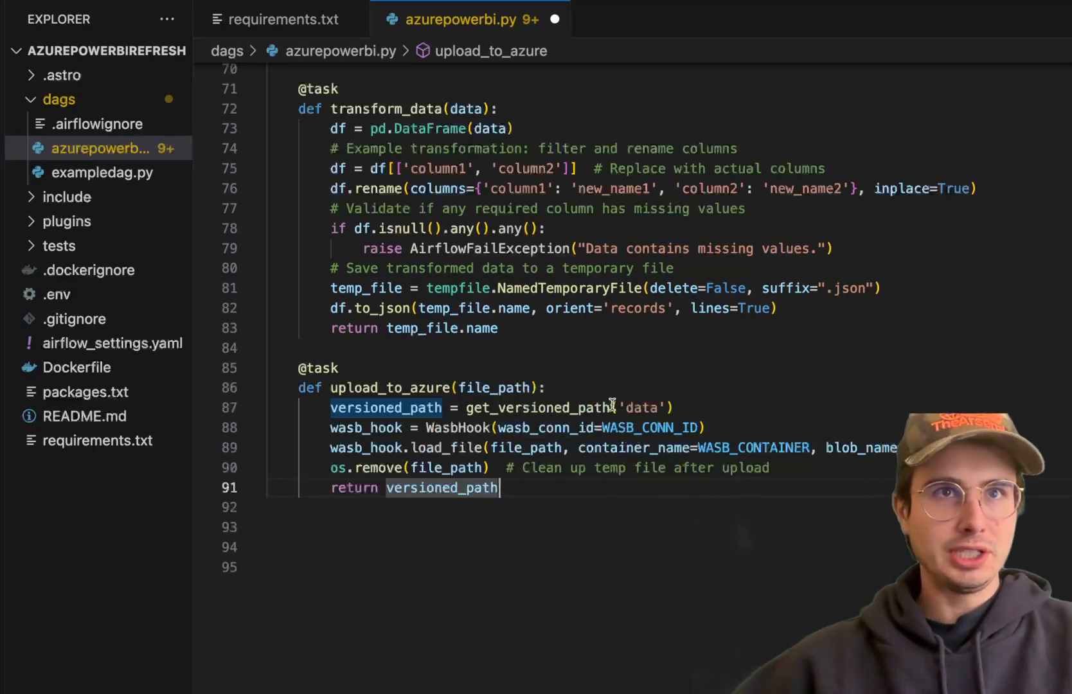
pyautogui.moveTo(421, 447)
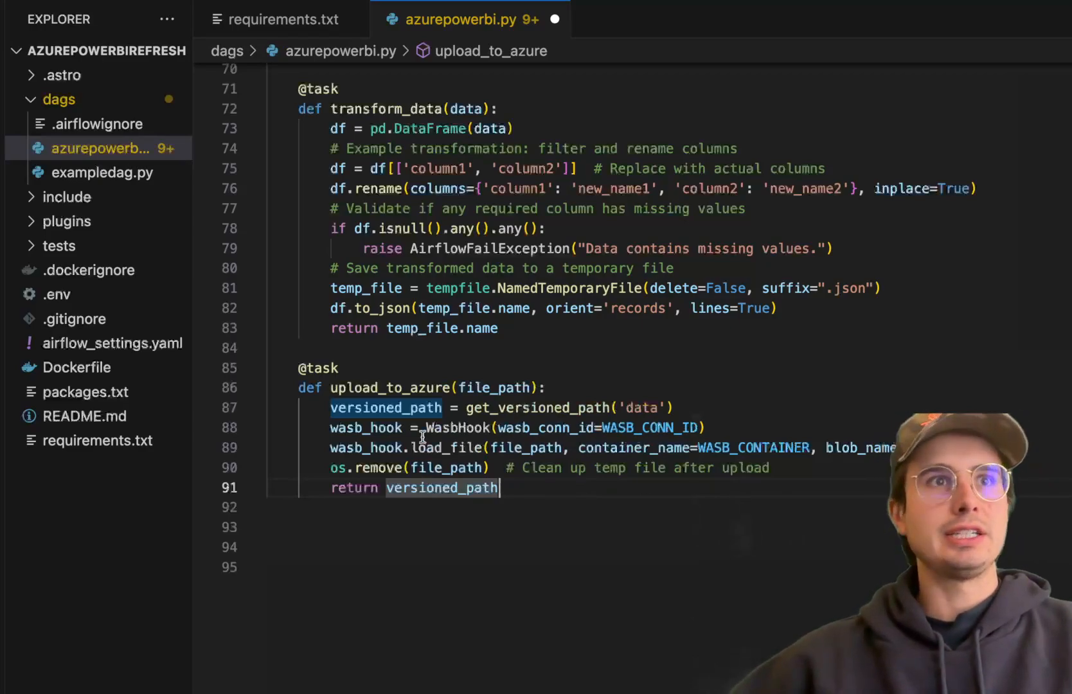
pyautogui.moveTo(399, 448)
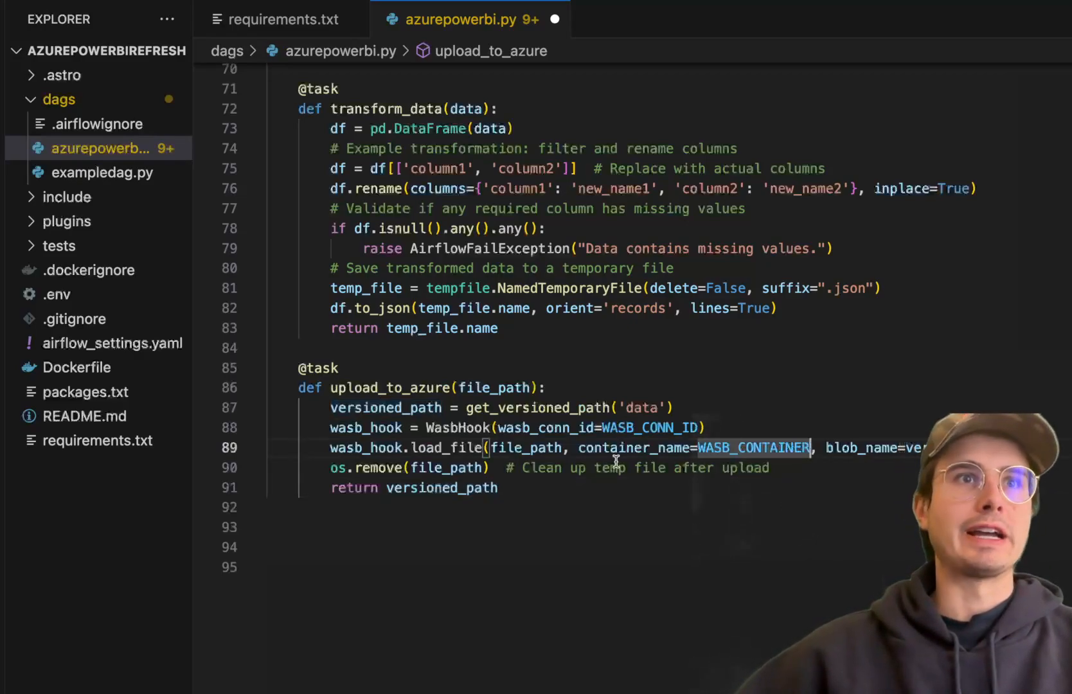
pyautogui.moveTo(526, 448)
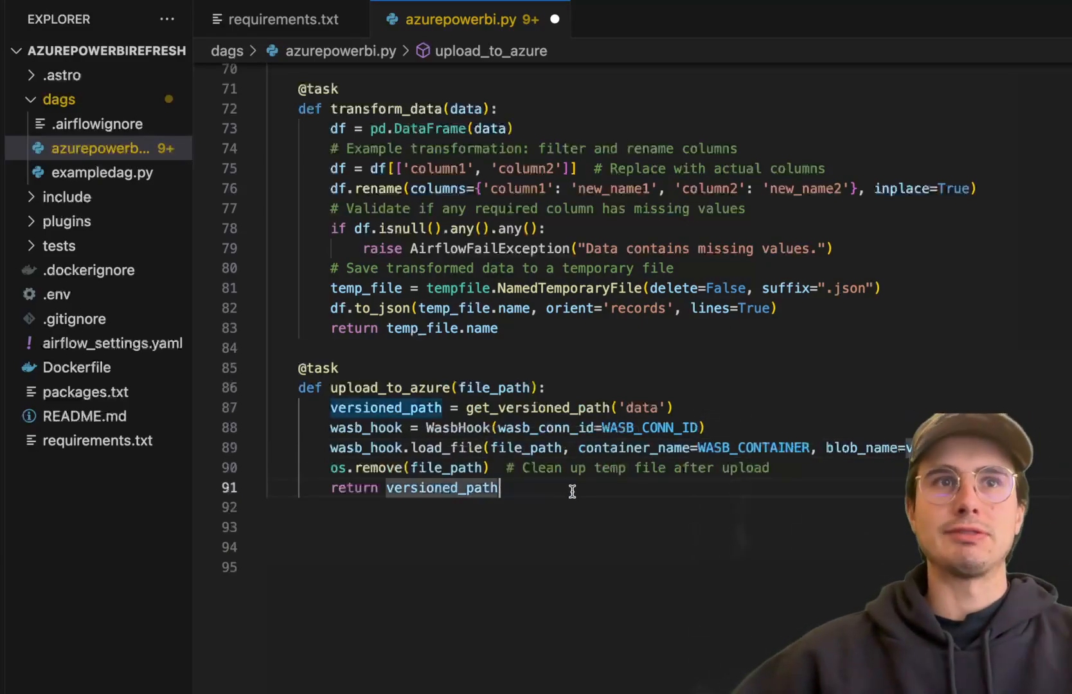
# - Scroll past the finished upload_to_azure task and place the cursor below it for the next block
pyautogui.scroll(-3)
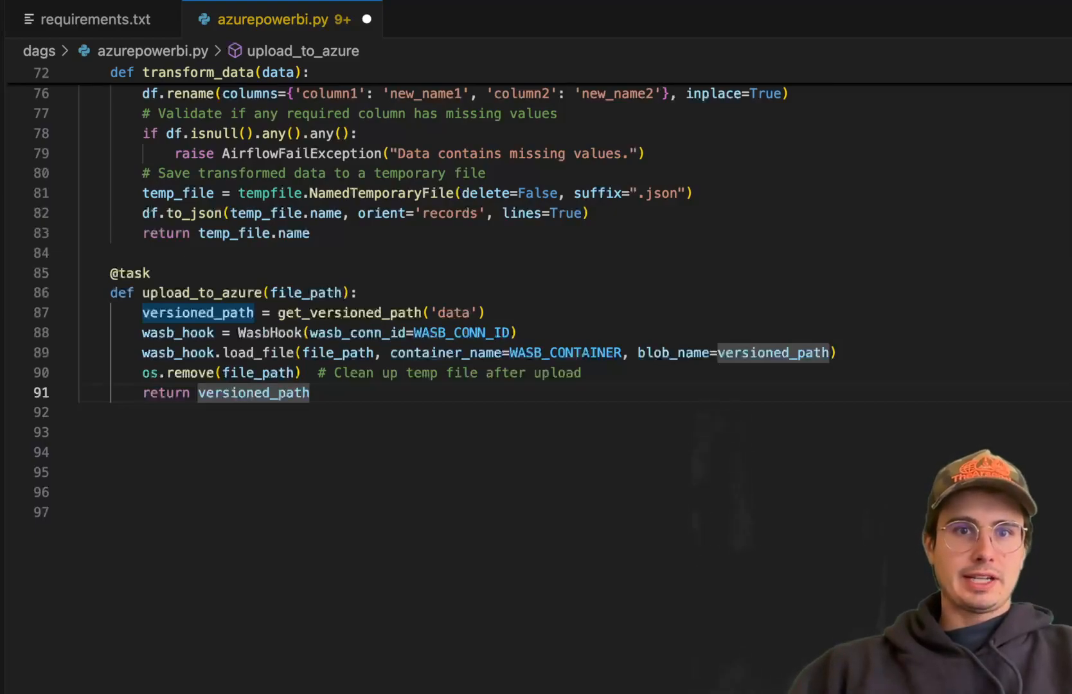
pyautogui.click(458, 411)
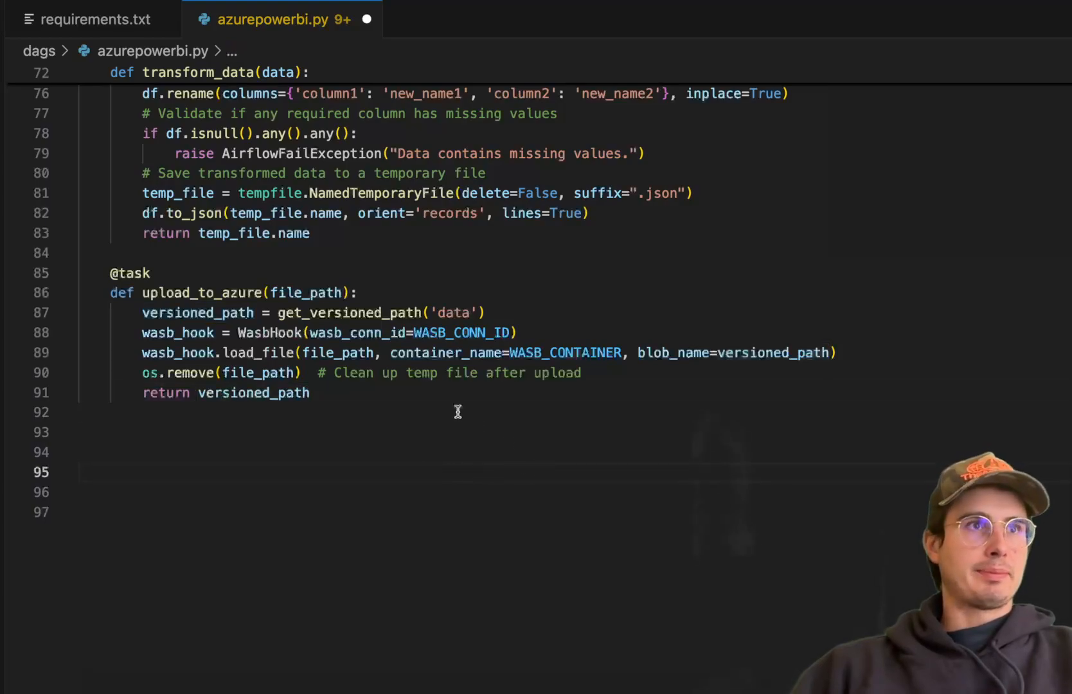
pyautogui.write('@task')
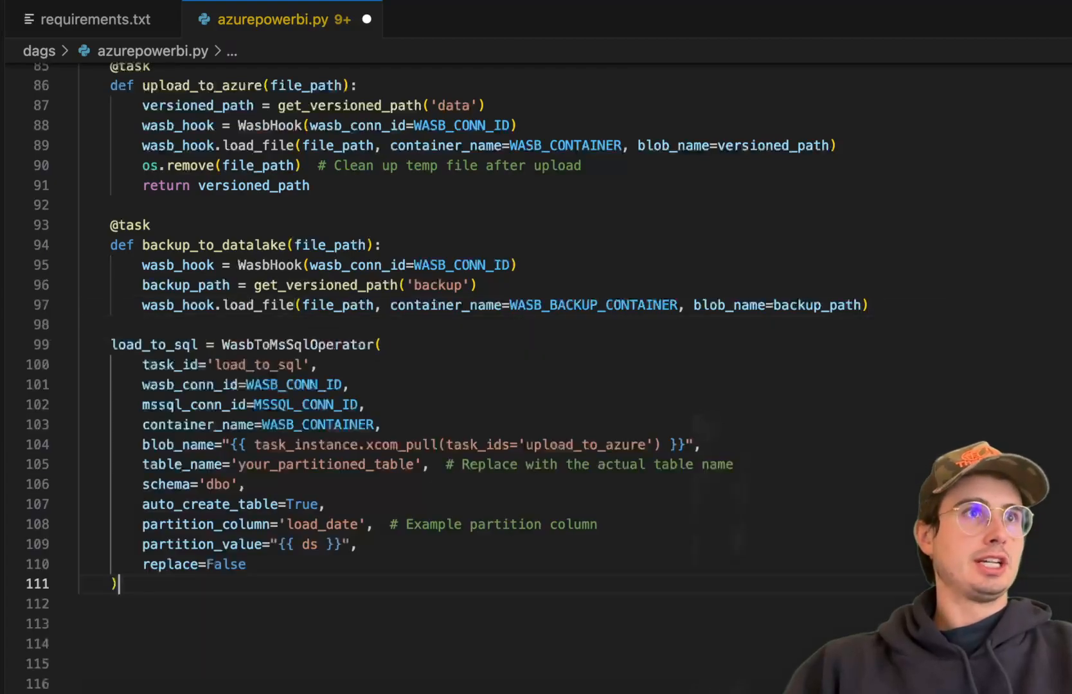
pyautogui.scroll(-3)
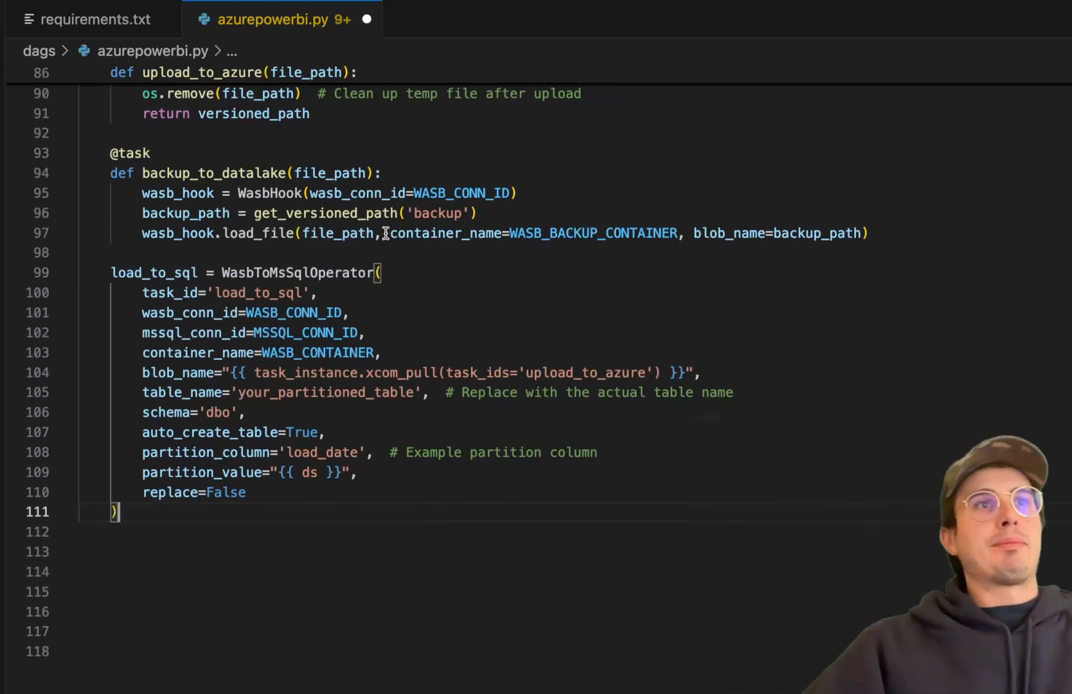
pyautogui.moveTo(233, 373)
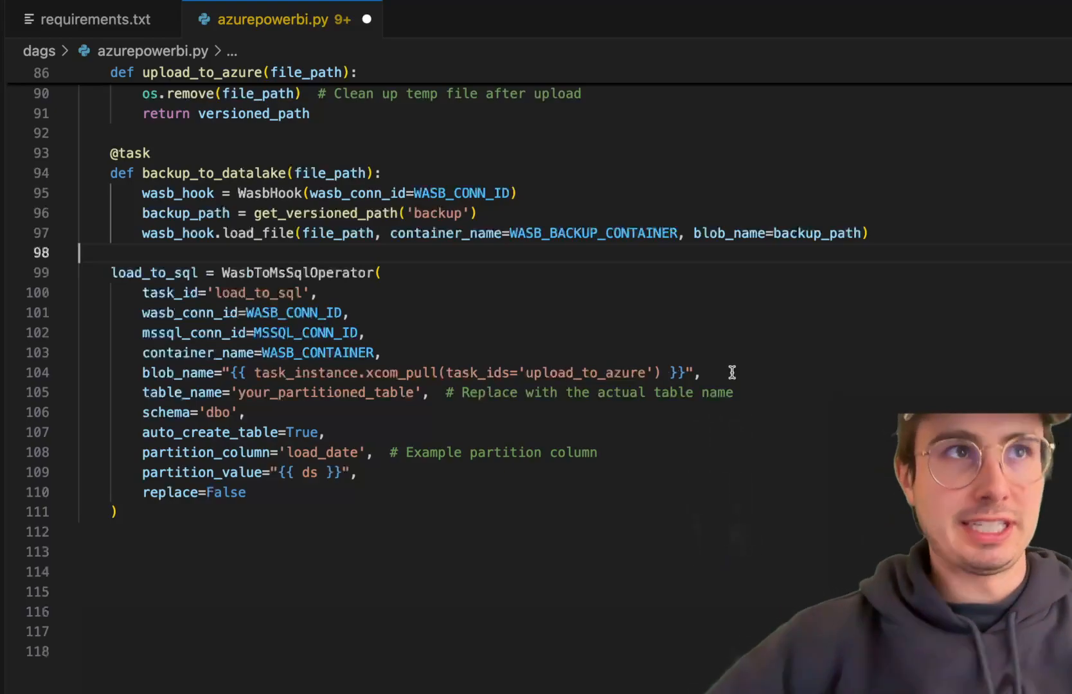
pyautogui.scroll(3)
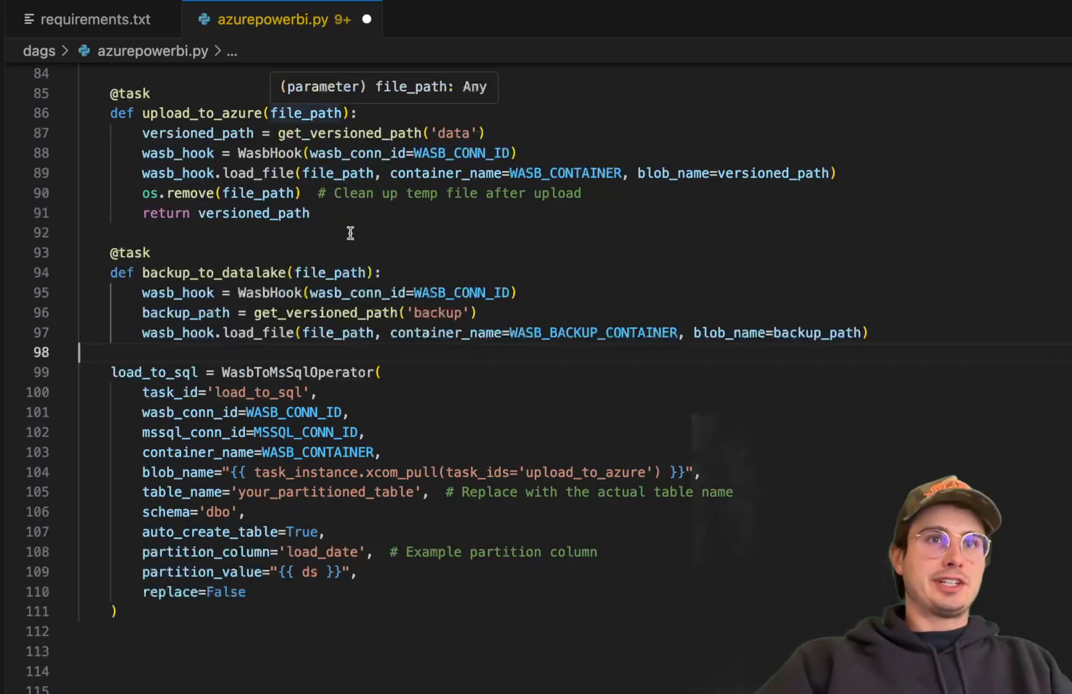
pyautogui.moveTo(242, 432)
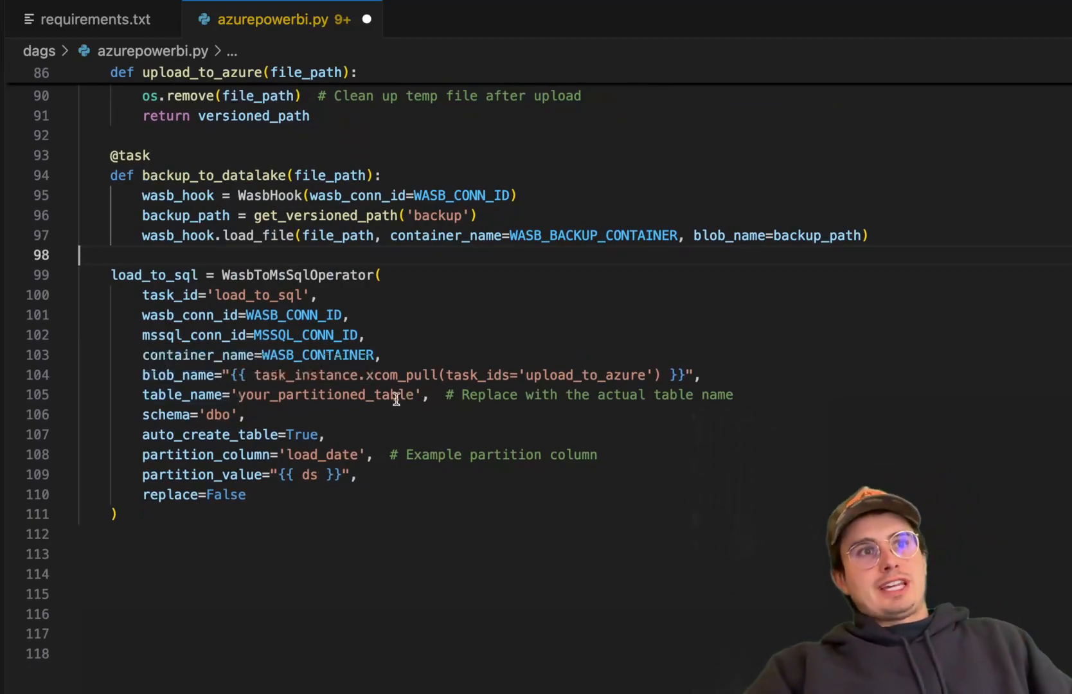
pyautogui.moveTo(178, 427)
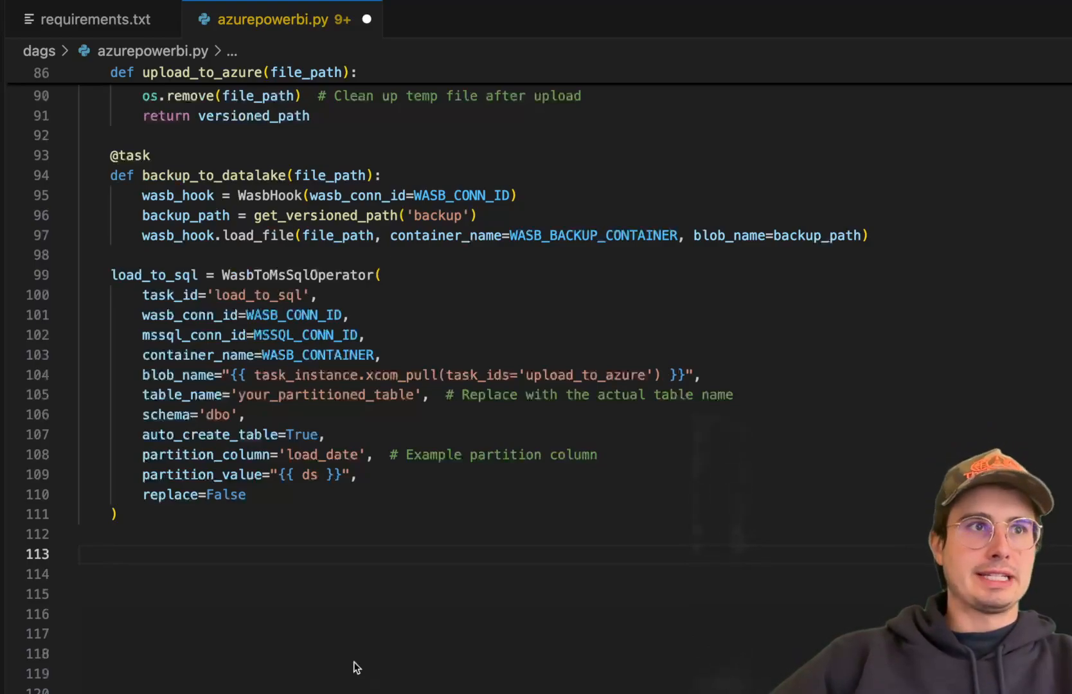
pyautogui.write('refresh_powerbi = PowerBIDatasetRefreshOperator(')
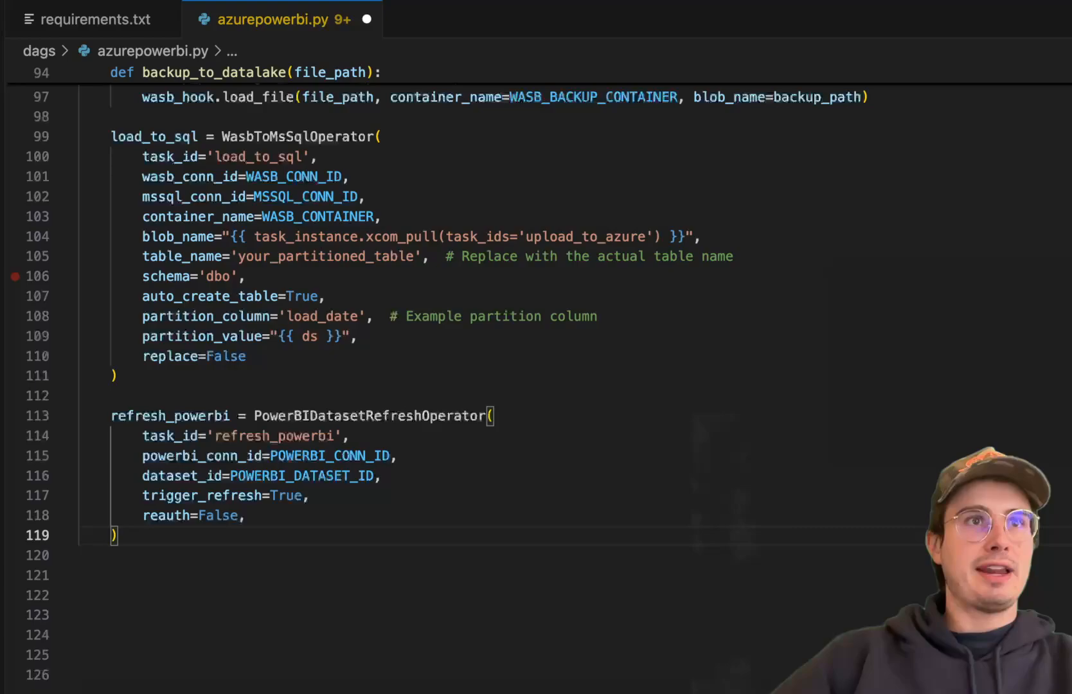
# - Add check_powerbi_status as a PowerBIDatasetStatusOperator with mode='last', then start notify_failure
pyautogui.scroll(-3)
pyautogui.write('check_powerbi_status = PowerBIDatasetStatusOperator(')
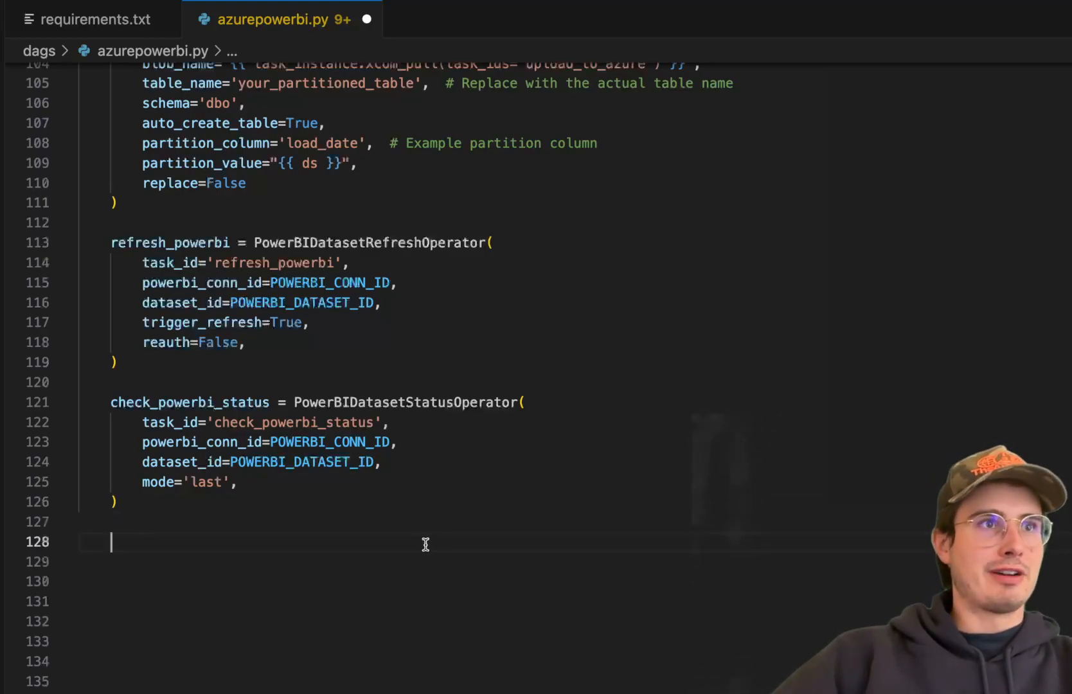
pyautogui.write('notify_failure = SlackWebhookOperator(')
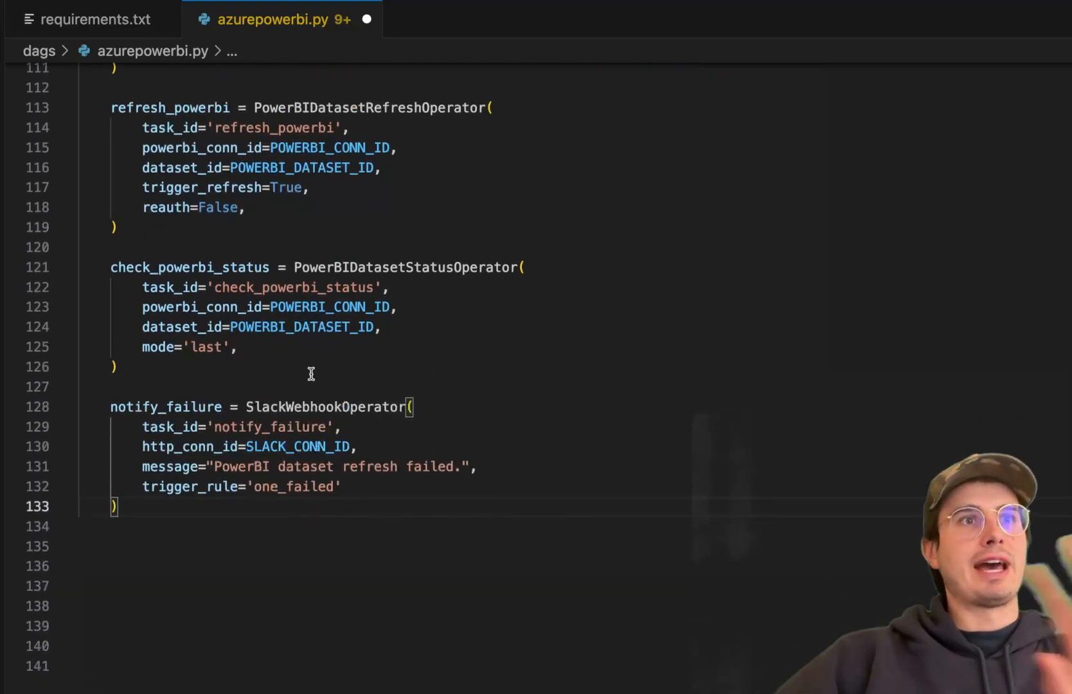
pyautogui.moveTo(340, 585)
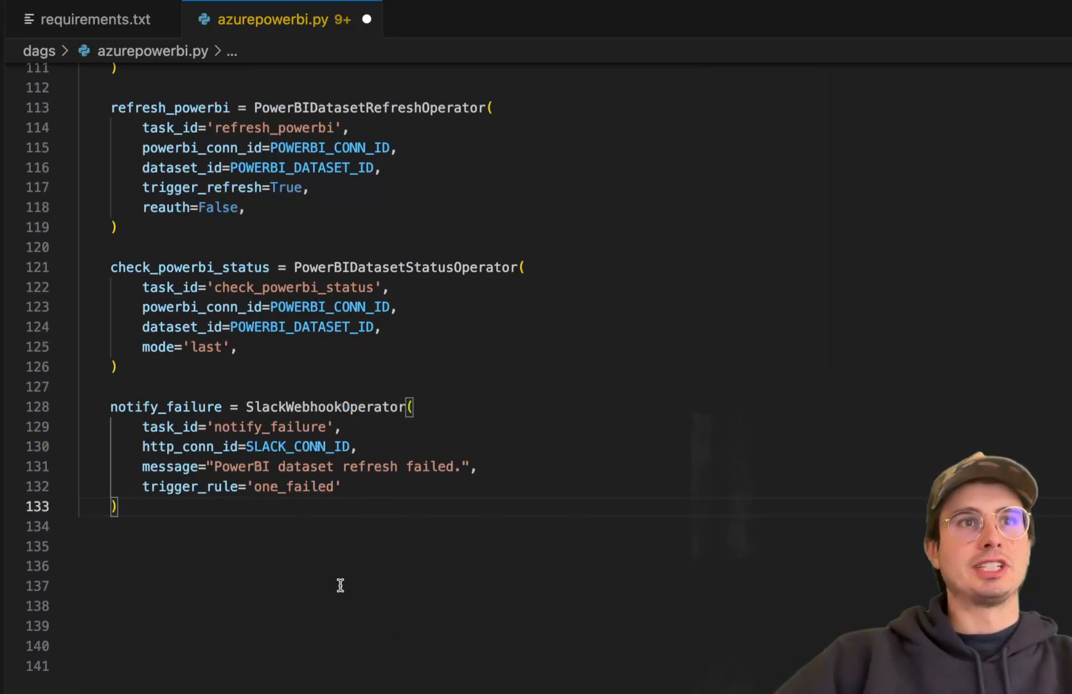
# - Give notify_failure trigger_rule='one_failed' and chain api_check through notification with >> dependencies
pyautogui.doubleClick(293, 486)
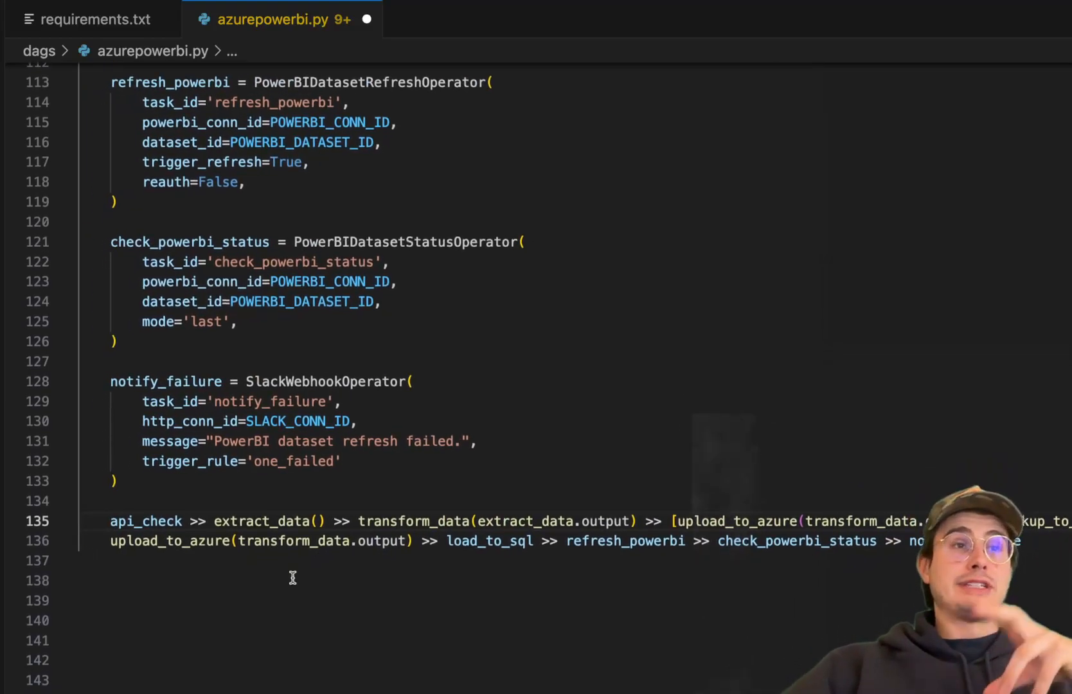
pyautogui.moveTo(467, 484)
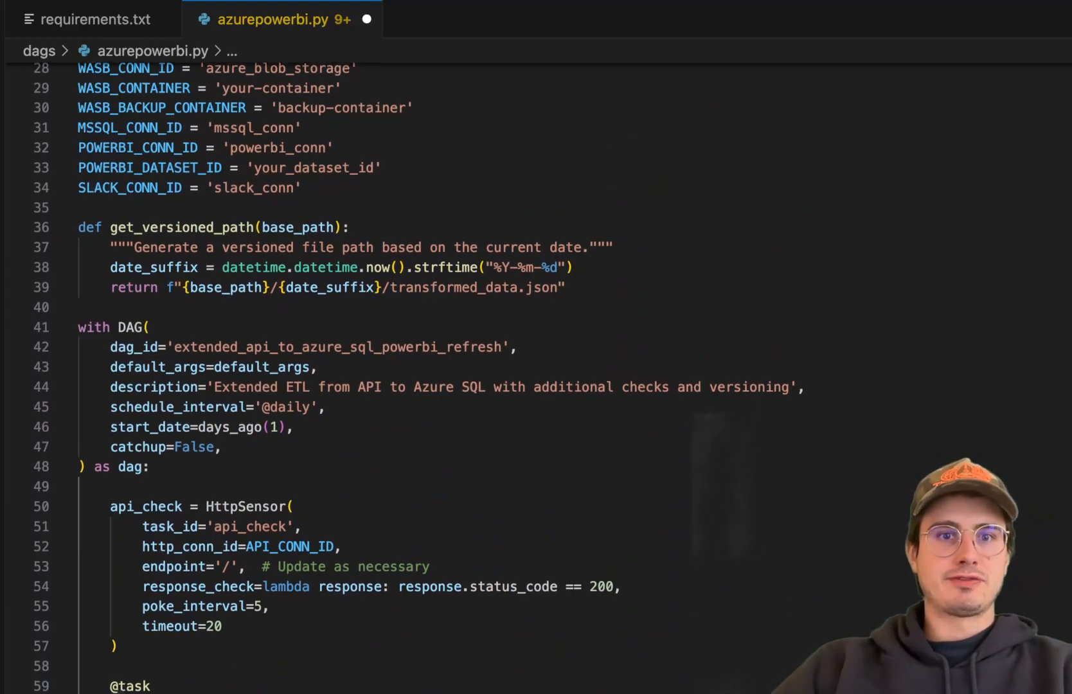
# - Swap api_check for a file_sensor WasbBlobSensor on SOURCE_BLOB_NAME, poke_interval=60, timeout=600
pyautogui.scroll(-3)
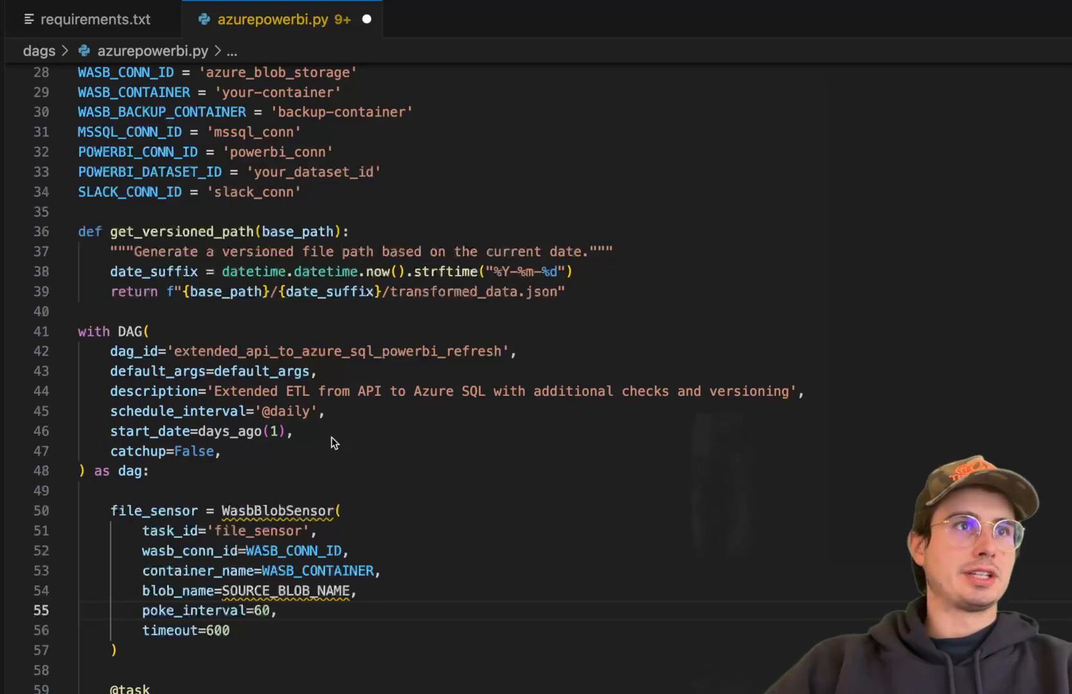
pyautogui.scroll(3)
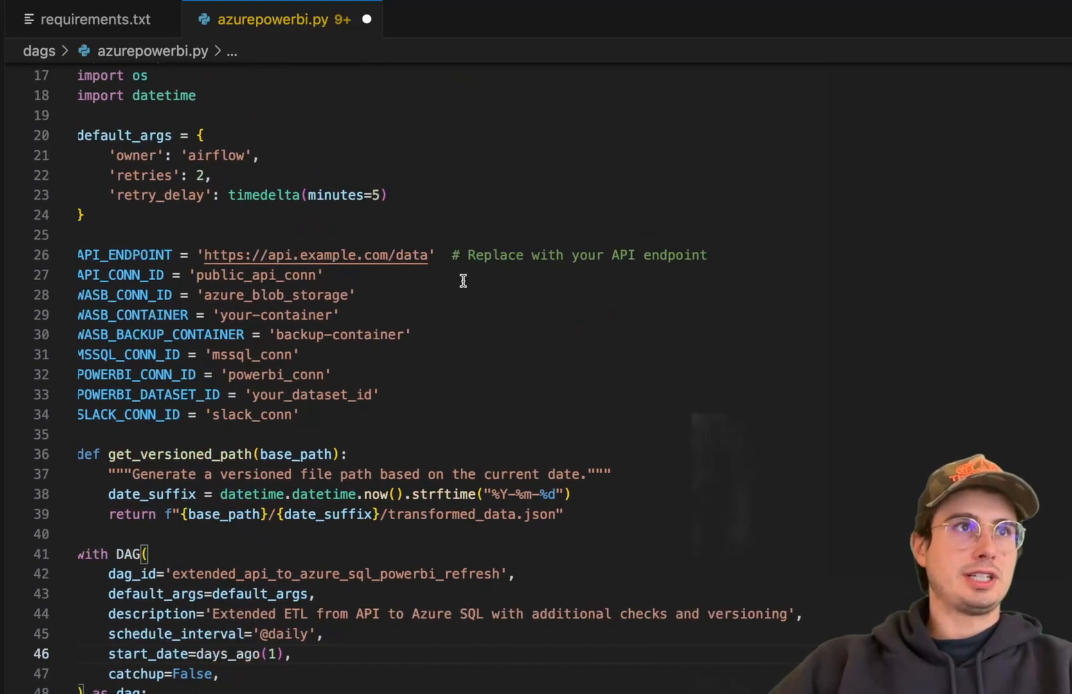
pyautogui.scroll(-3)
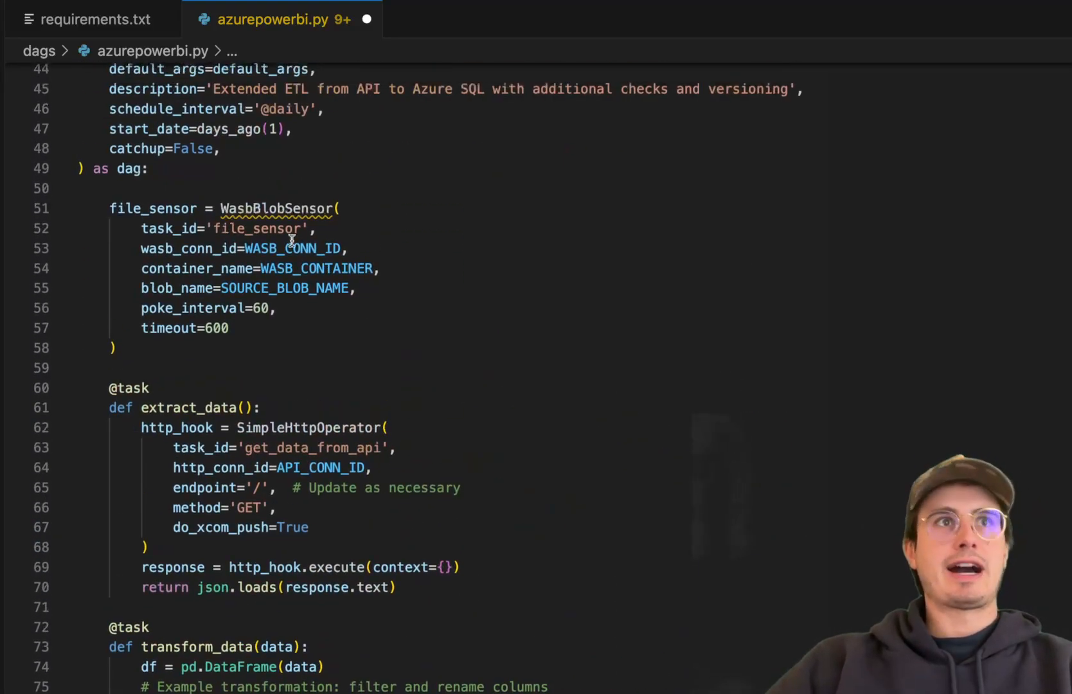
pyautogui.scroll(-3)
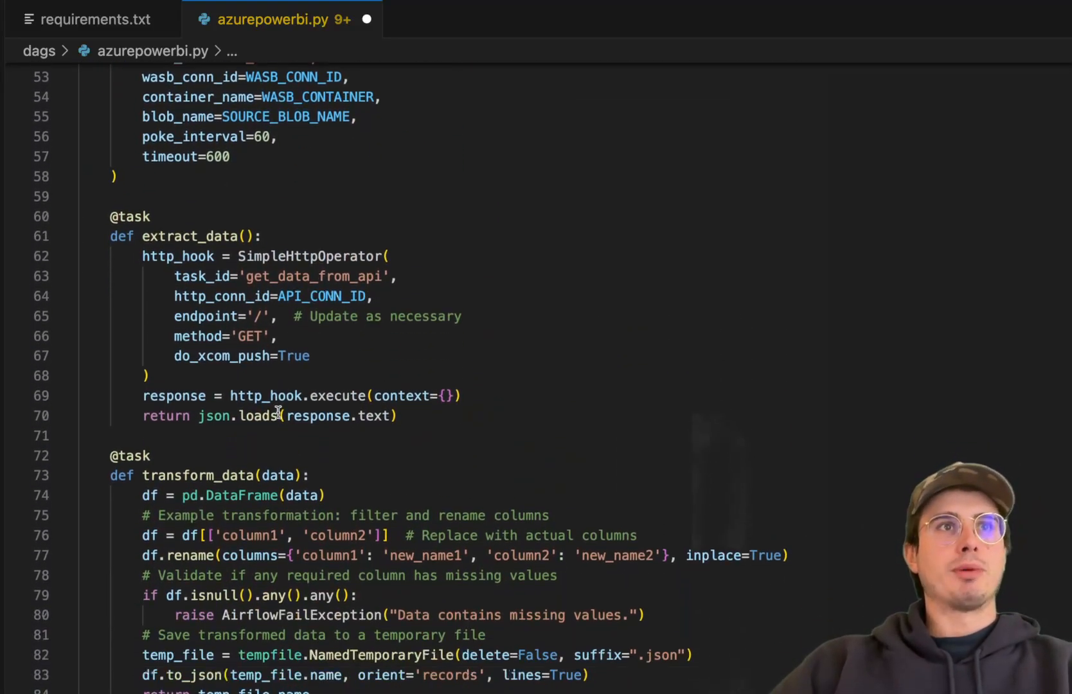